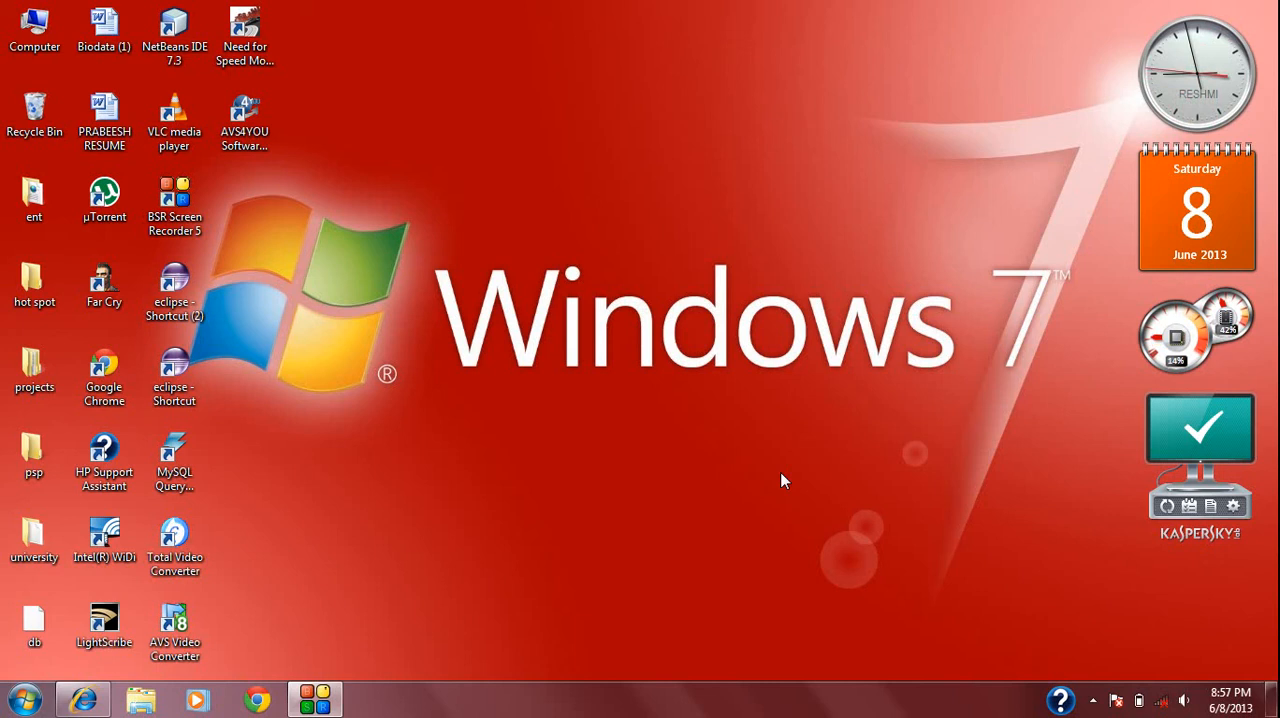
pyautogui.moveTo(856, 488)
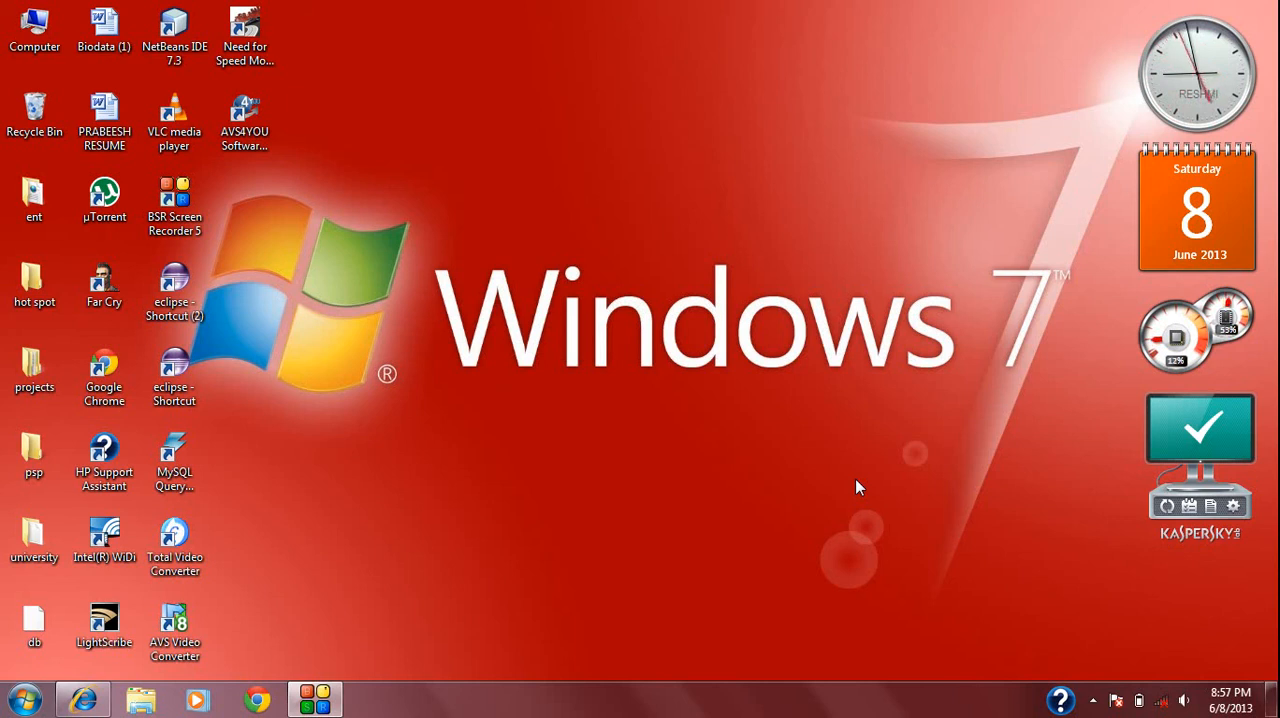
# Step: Refresh the desktop, launch Problem Steps Recorder and expand the menu beside its Help button
pyautogui.rightClick(858, 488)
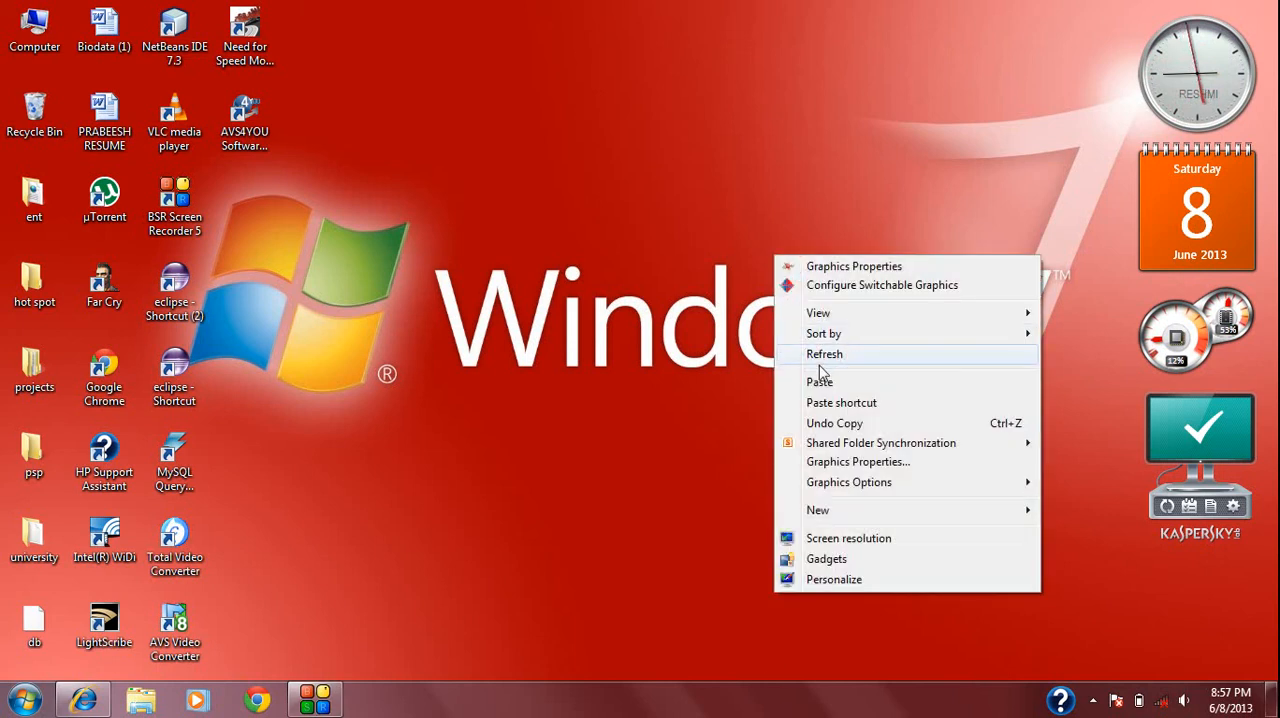
pyautogui.click(824, 354)
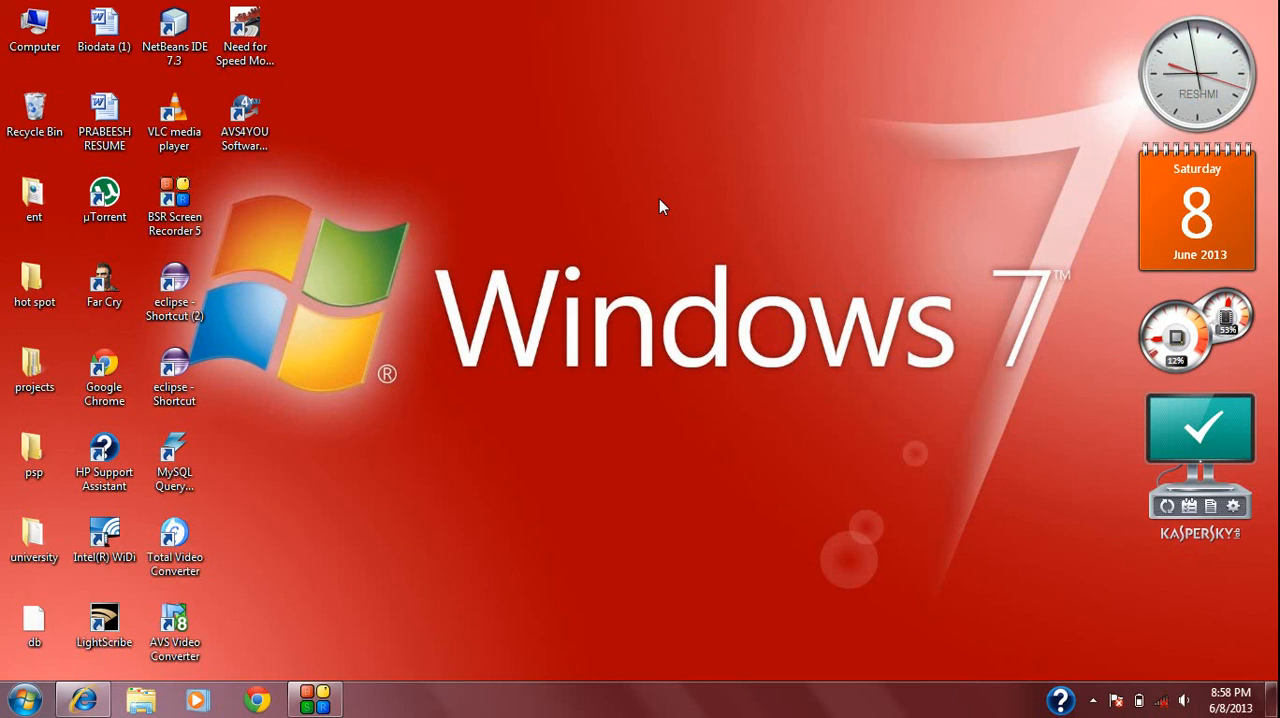
pyautogui.click(24, 698)
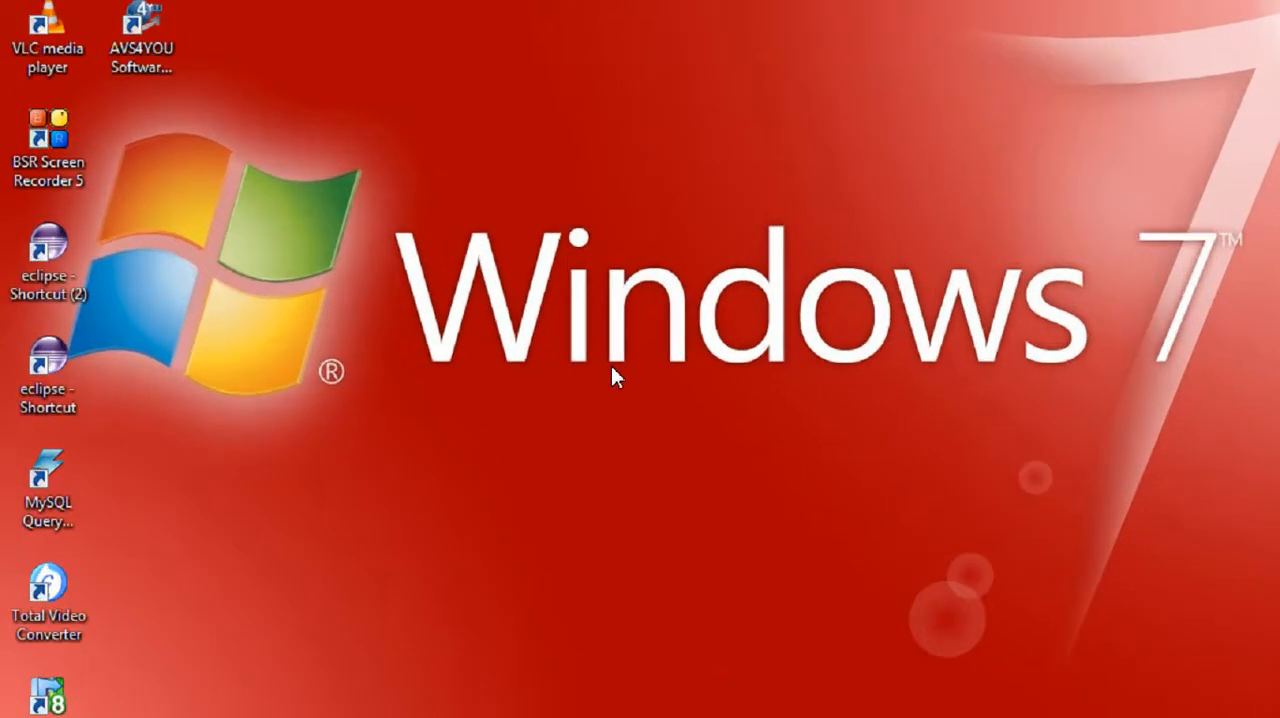
pyautogui.click(24, 696)
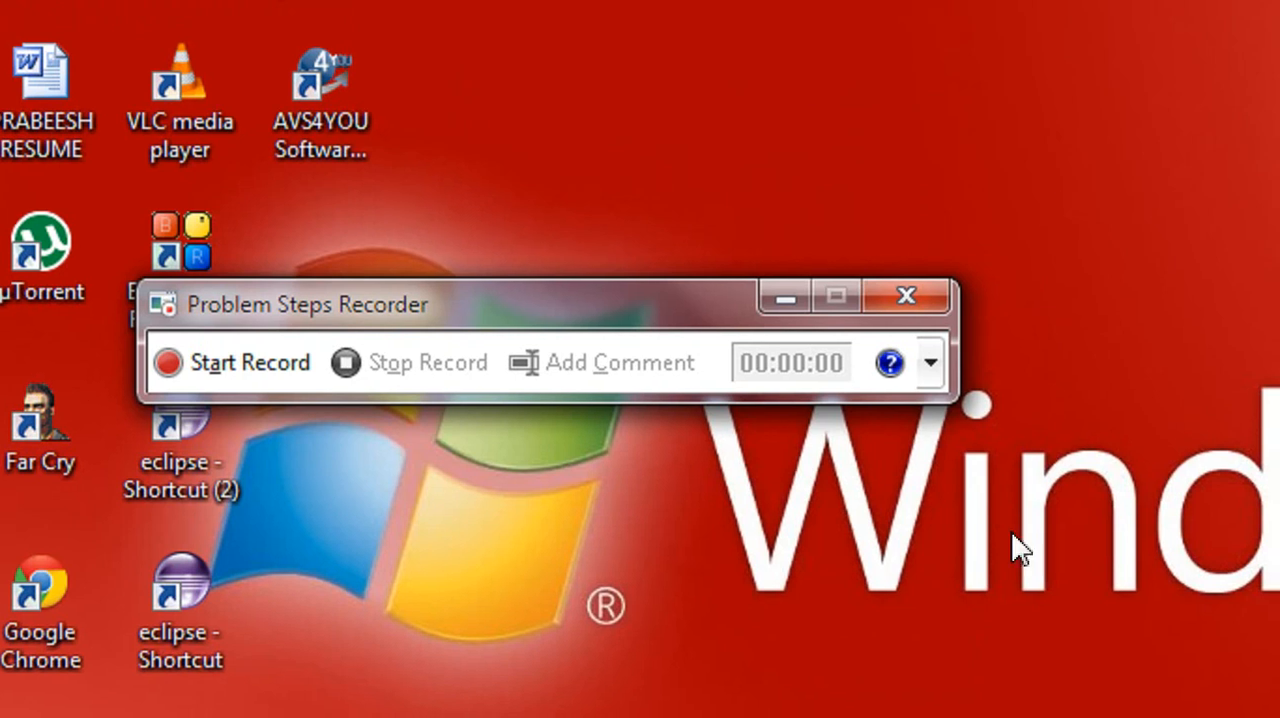
pyautogui.click(928, 360)
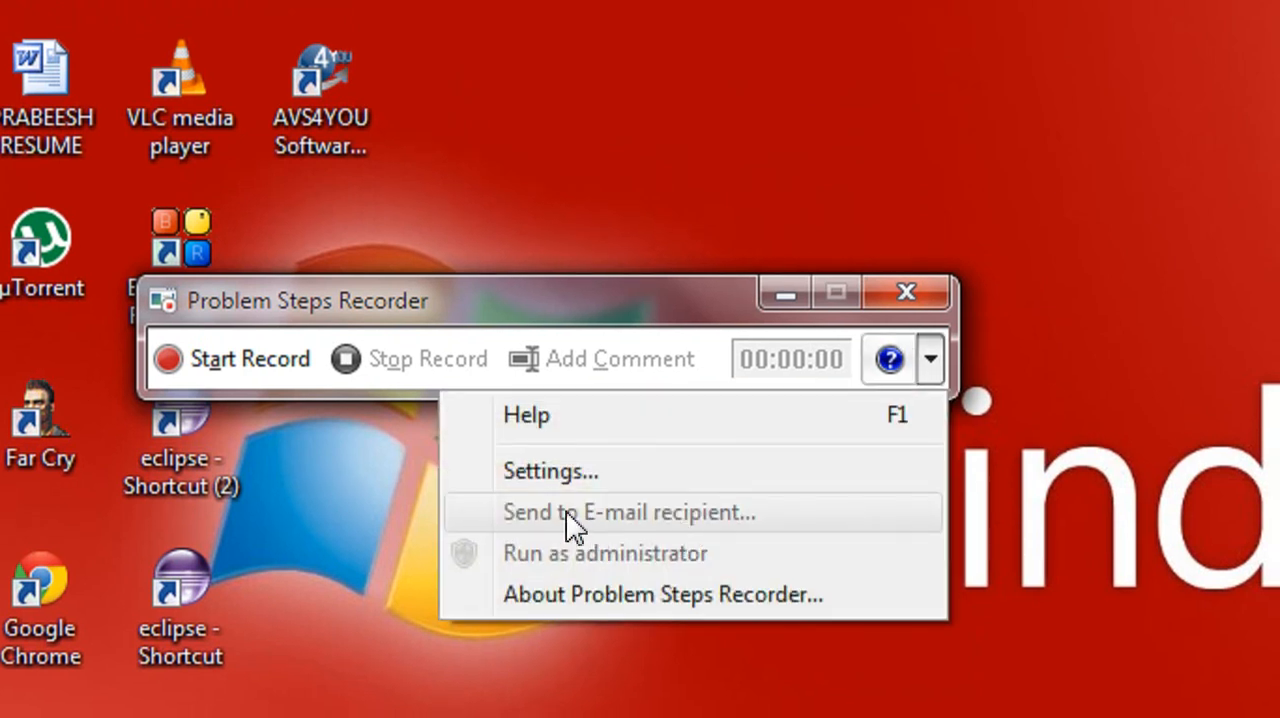
pyautogui.moveTo(540, 472)
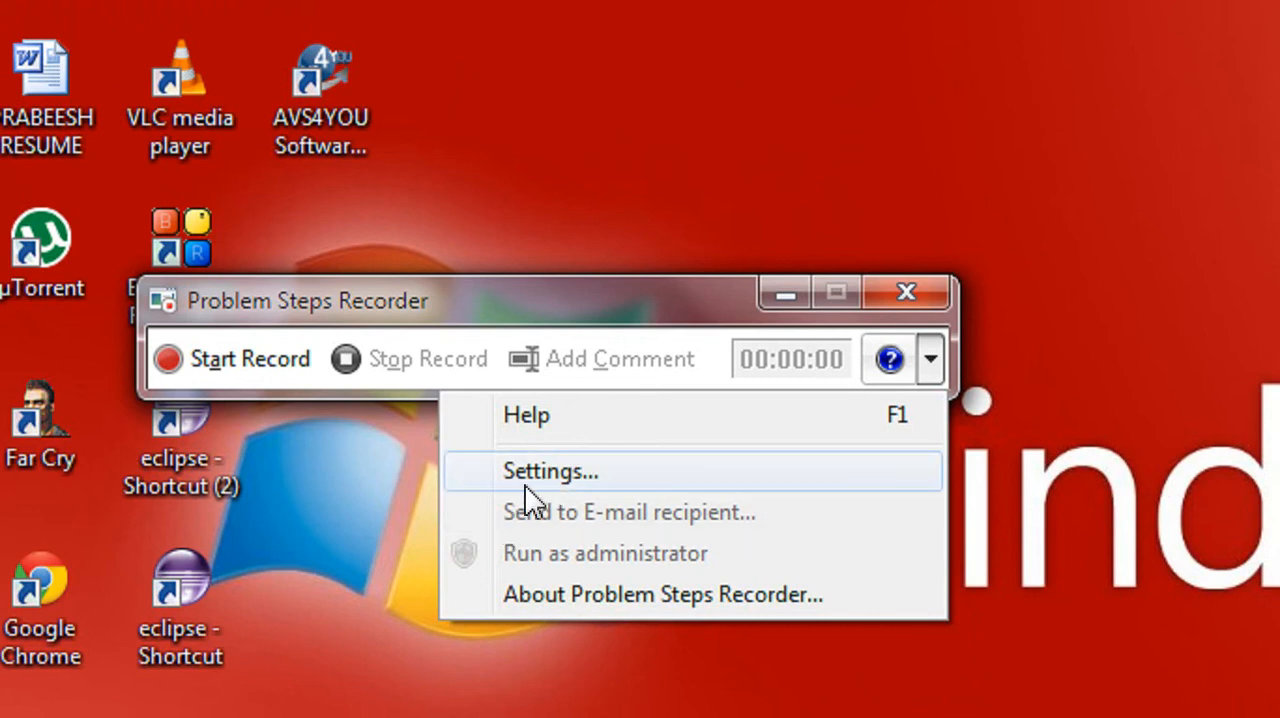
# Step: In Settings, browse to the Desktop and name the output file 'solution' (ZIP)
pyautogui.click(548, 472)
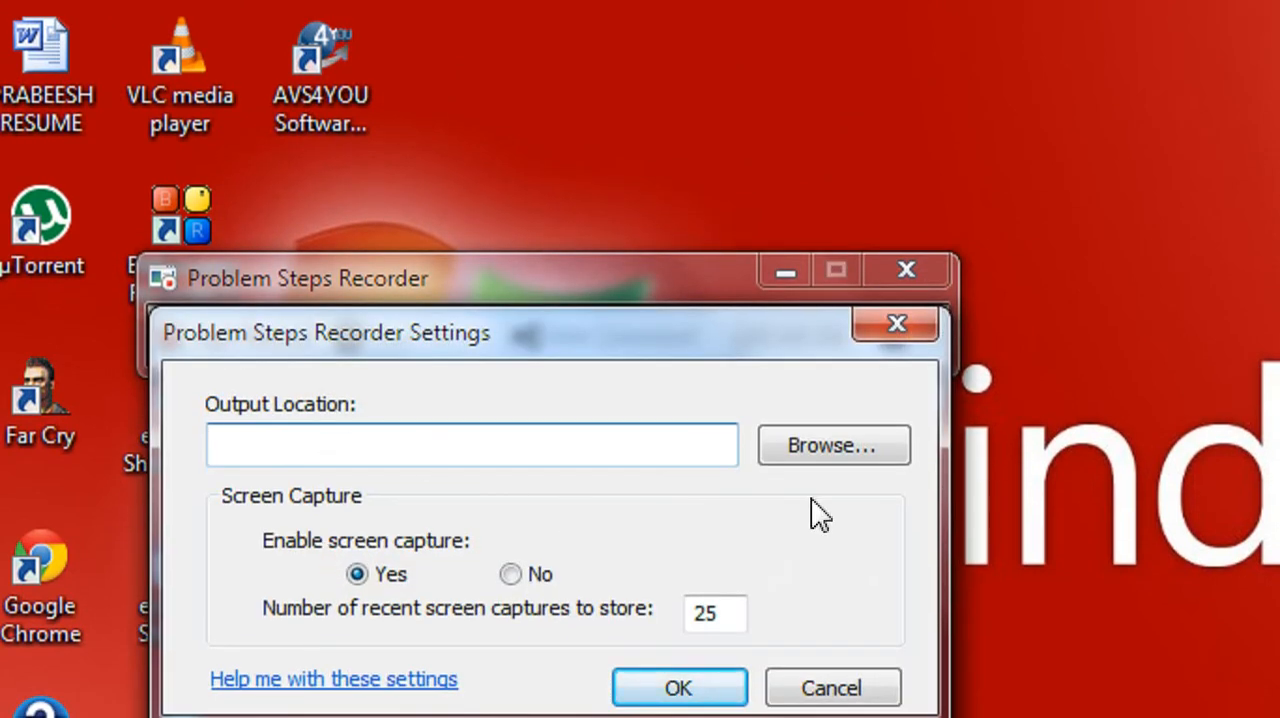
pyautogui.click(832, 444)
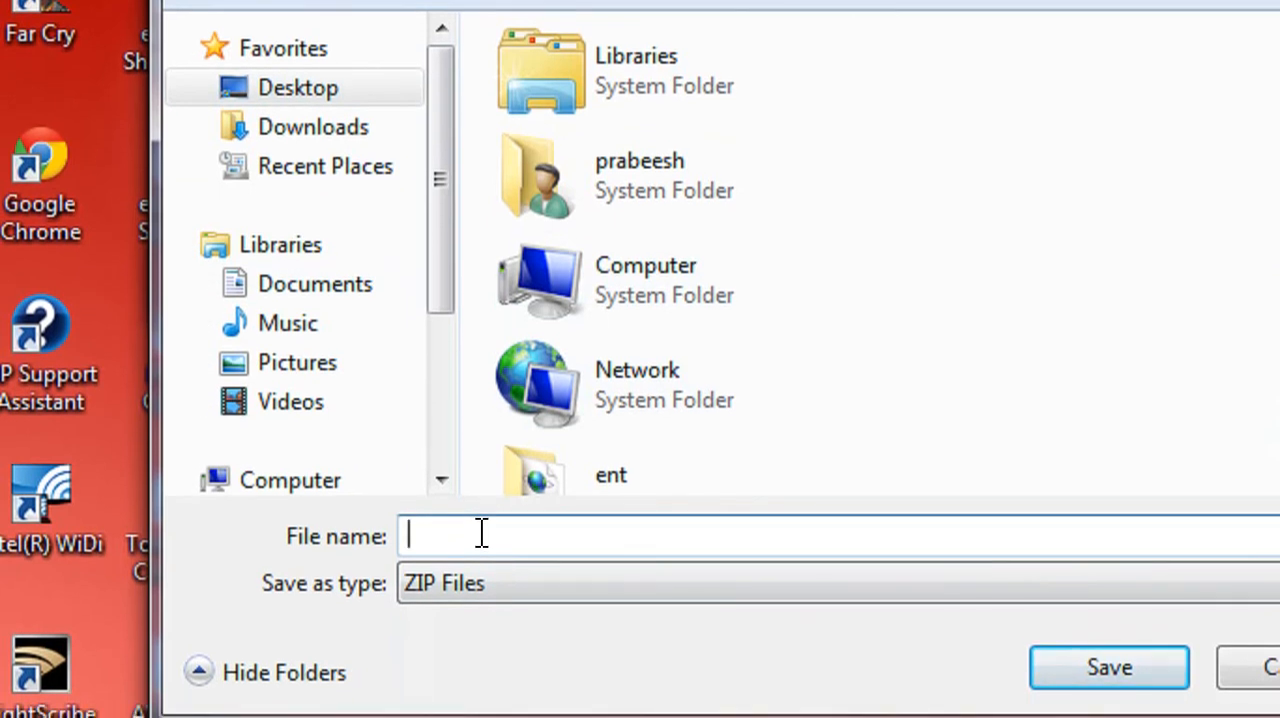
pyautogui.write('sol')
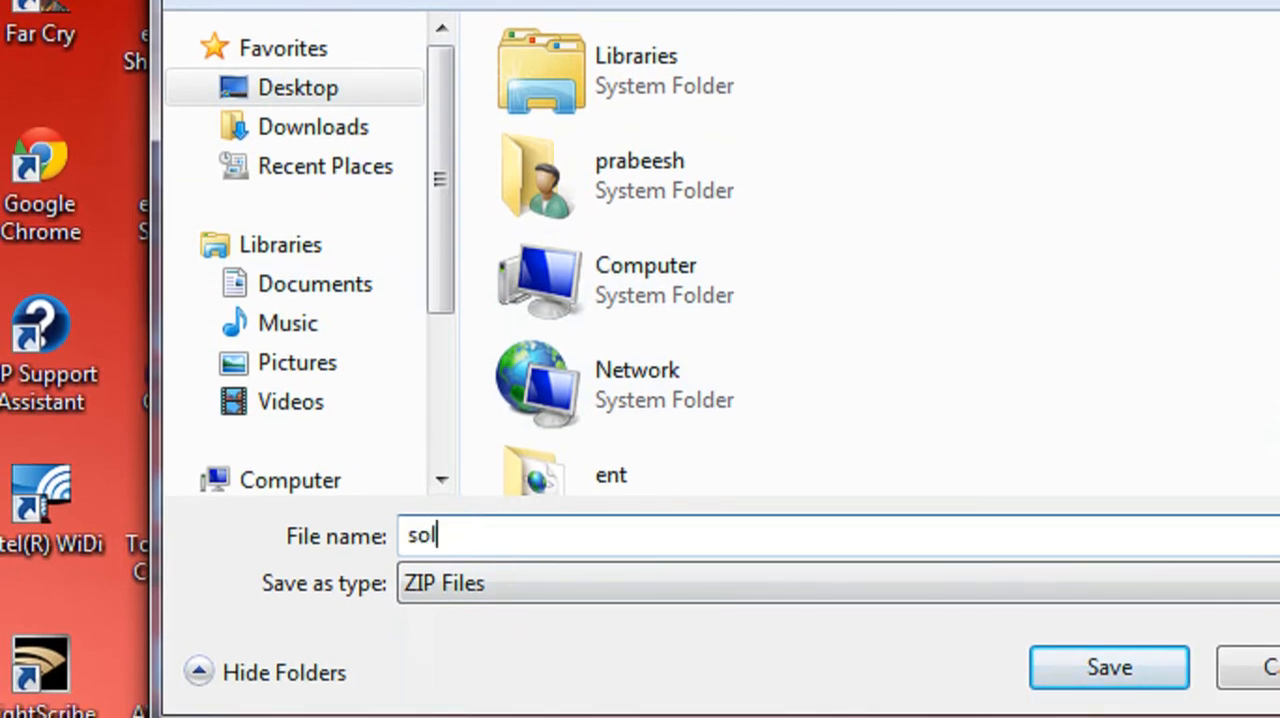
pyautogui.write('ution')
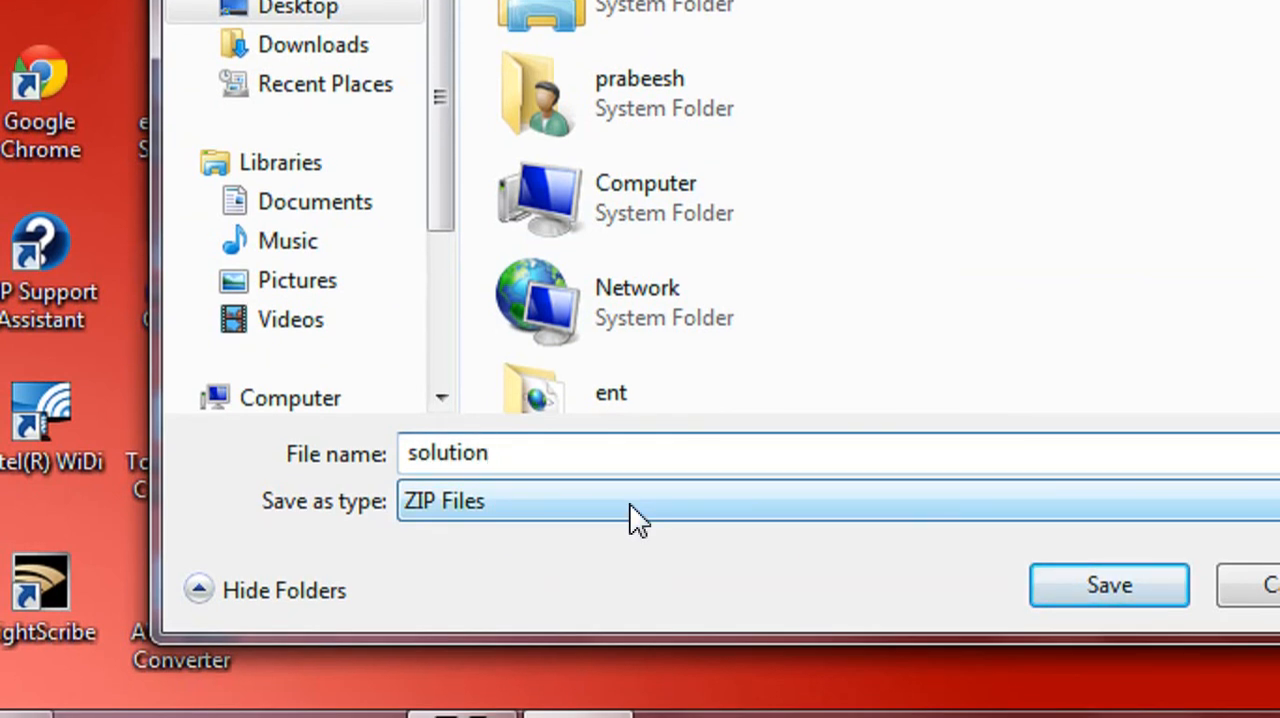
pyautogui.moveTo(742, 500)
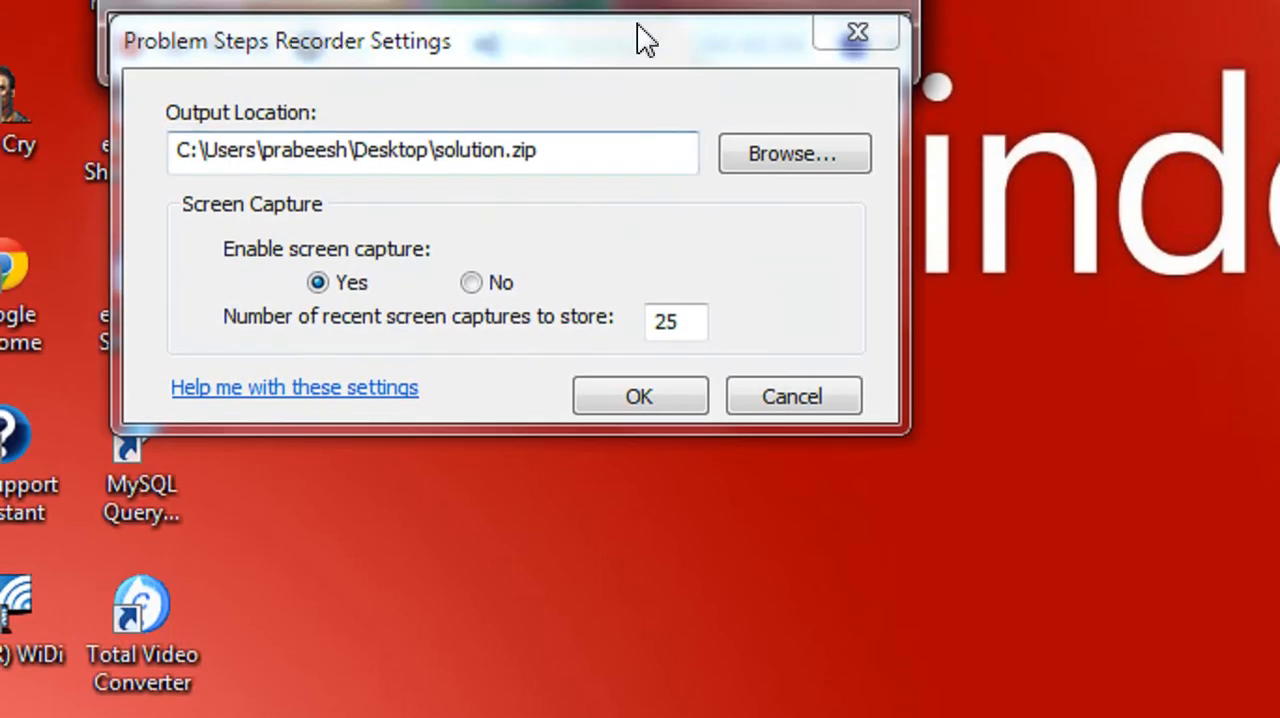
# Step: Confirm solution.zip on the Desktop as the output and start recording
pyautogui.click(640, 396)
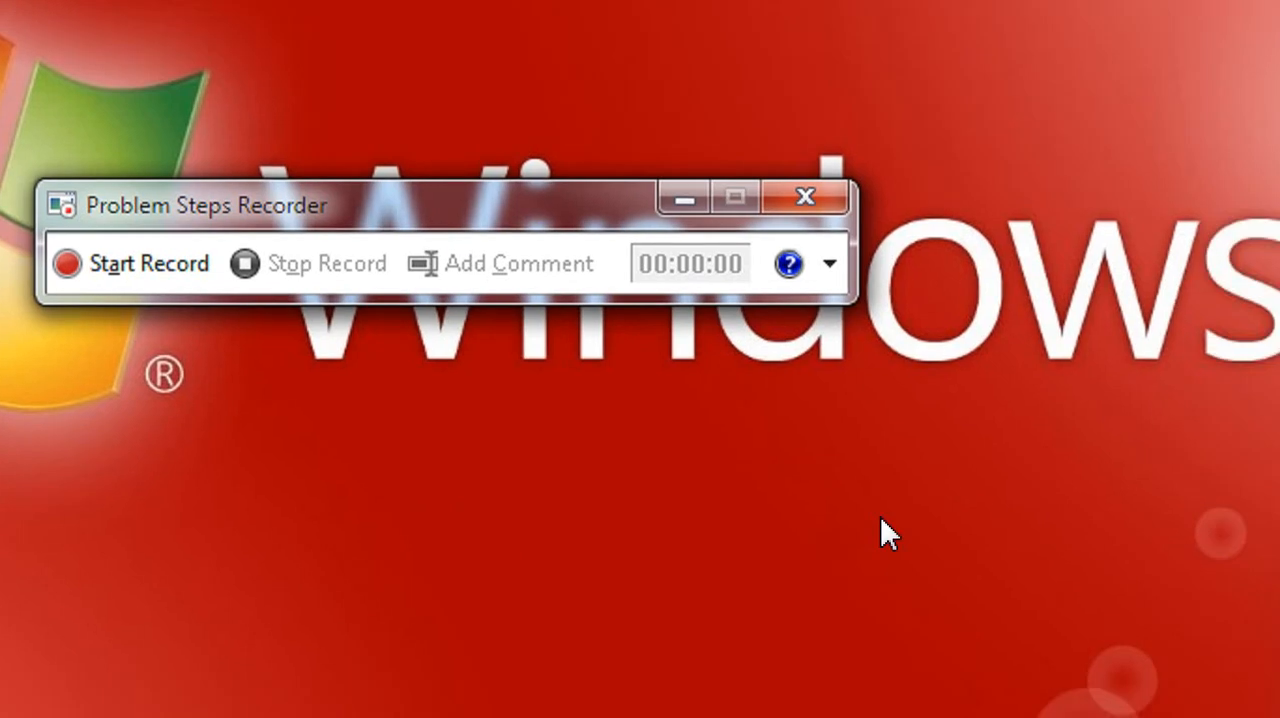
pyautogui.moveTo(516, 214)
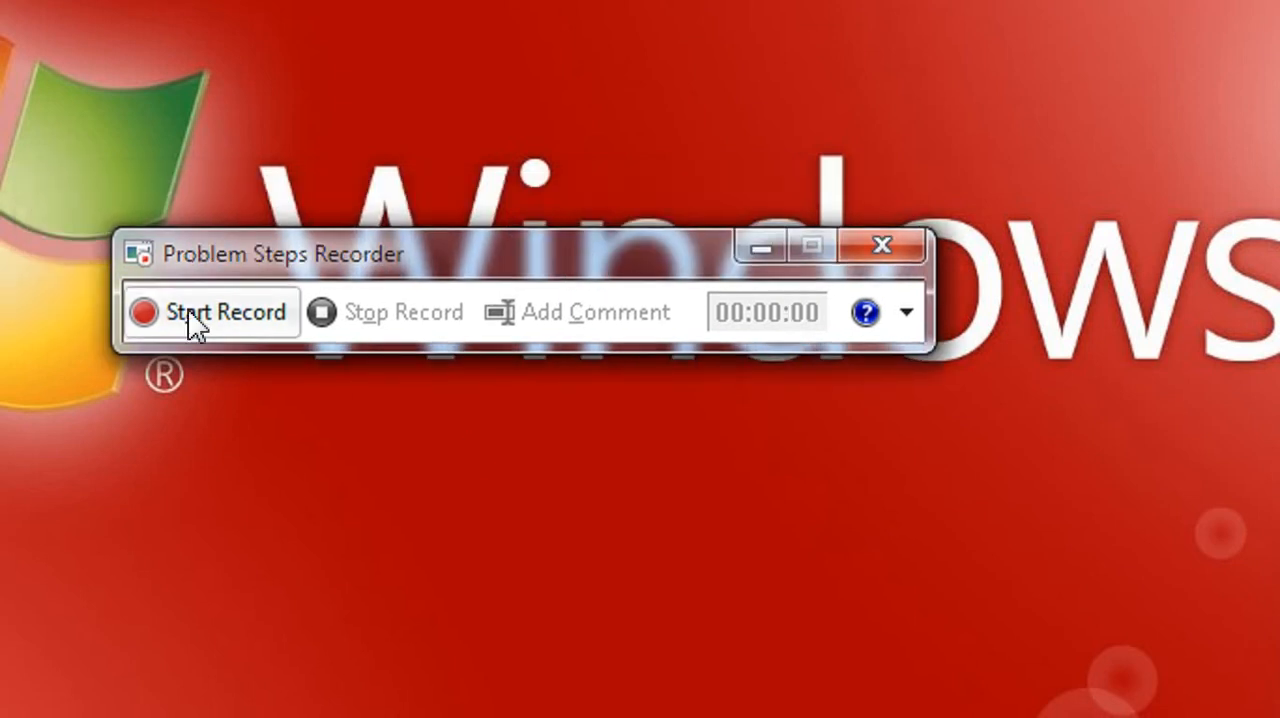
pyautogui.click(224, 312)
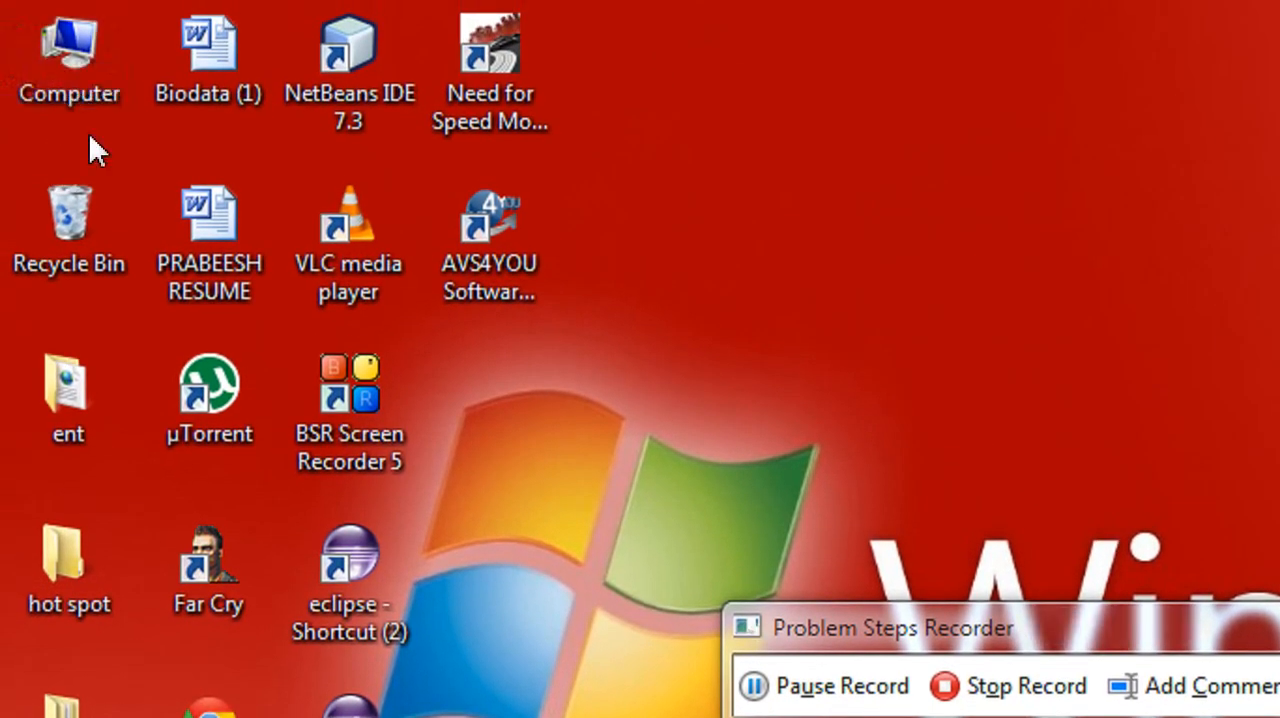
# Step: From Computer, show the Tools tab of Local Disk (D:) Properties
pyautogui.click(68, 50)
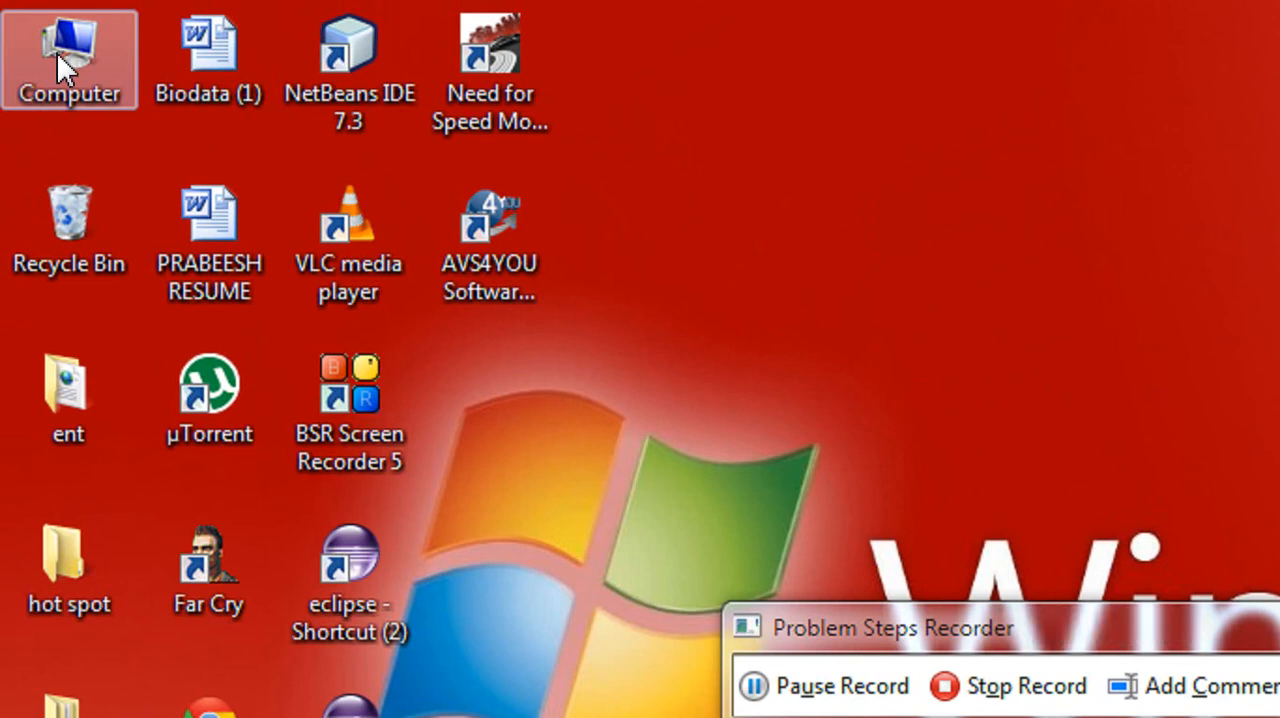
pyautogui.doubleClick(68, 58)
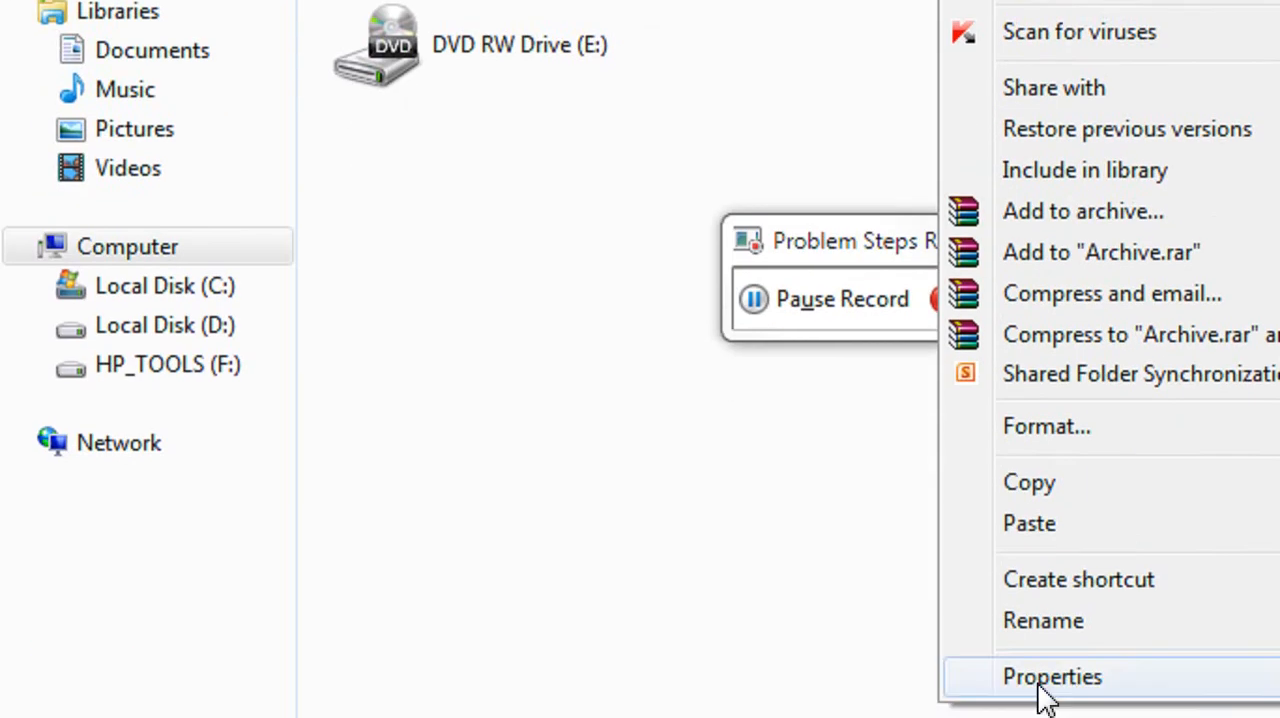
pyautogui.click(1052, 676)
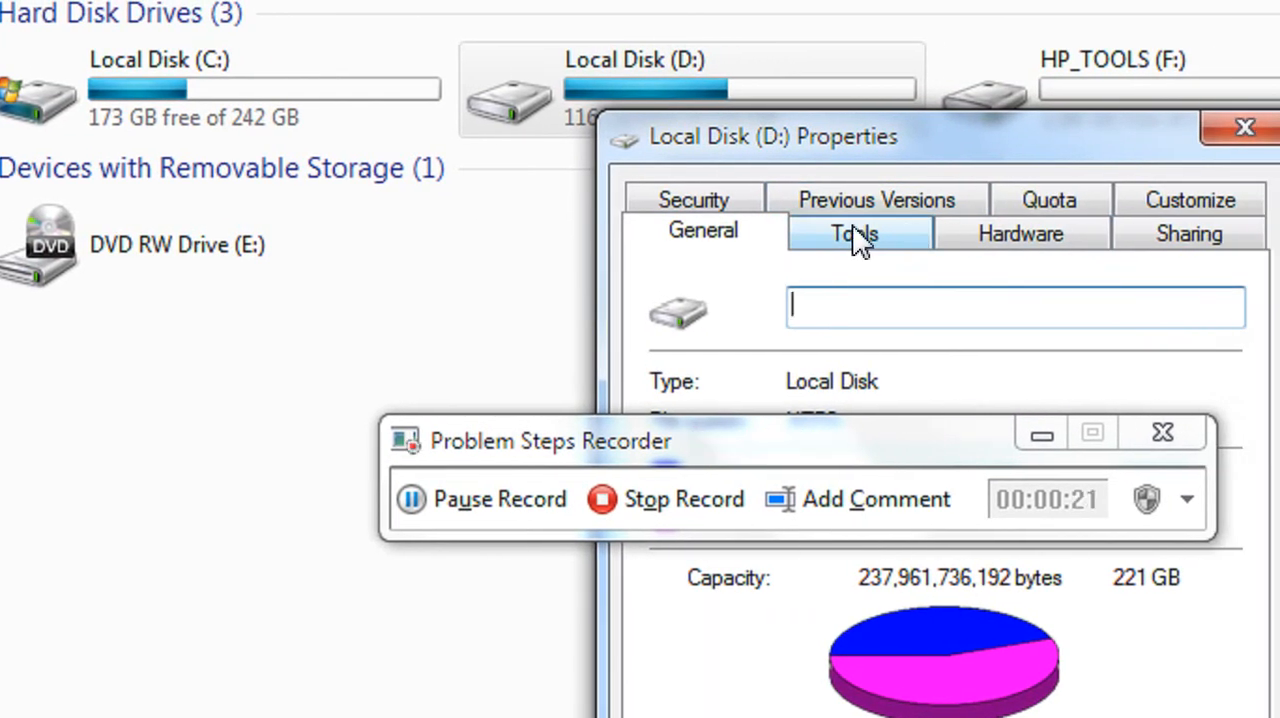
pyautogui.click(854, 232)
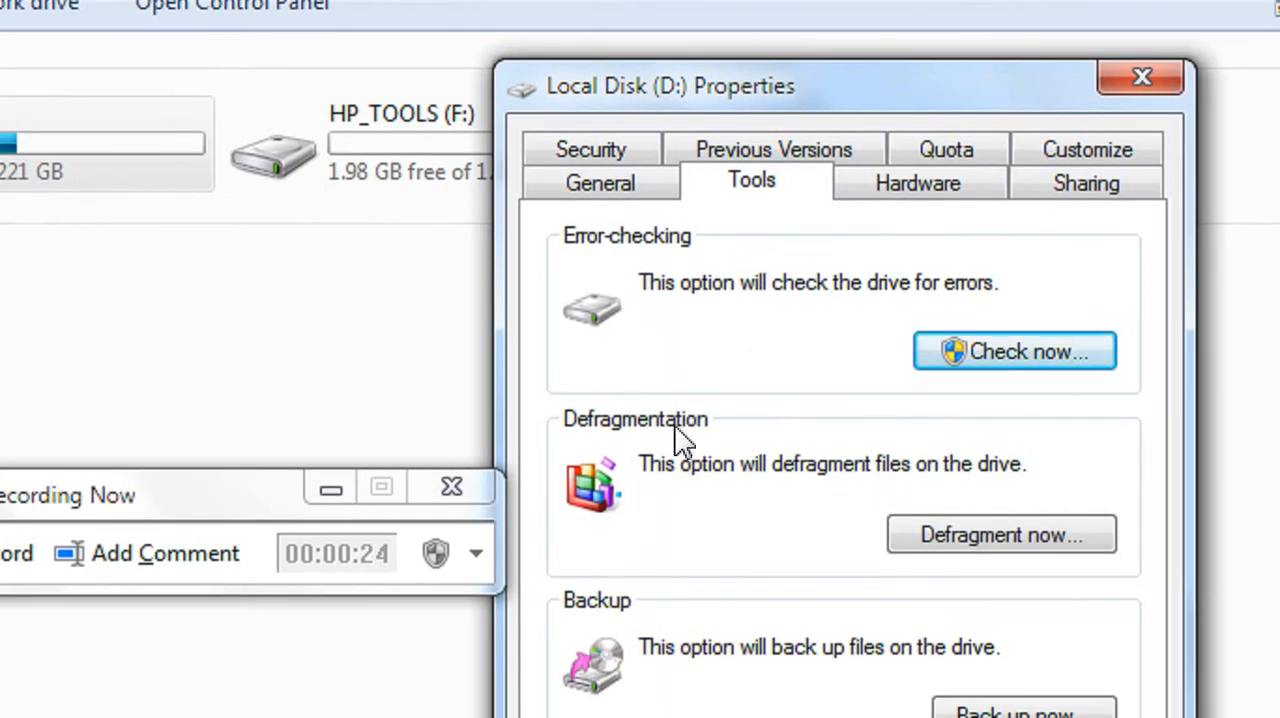
# Step: Run Disk Defragmenter's Analyze disk on (D:), then stop the recording so solution.zip lands on the desktop
pyautogui.click(1000, 534)
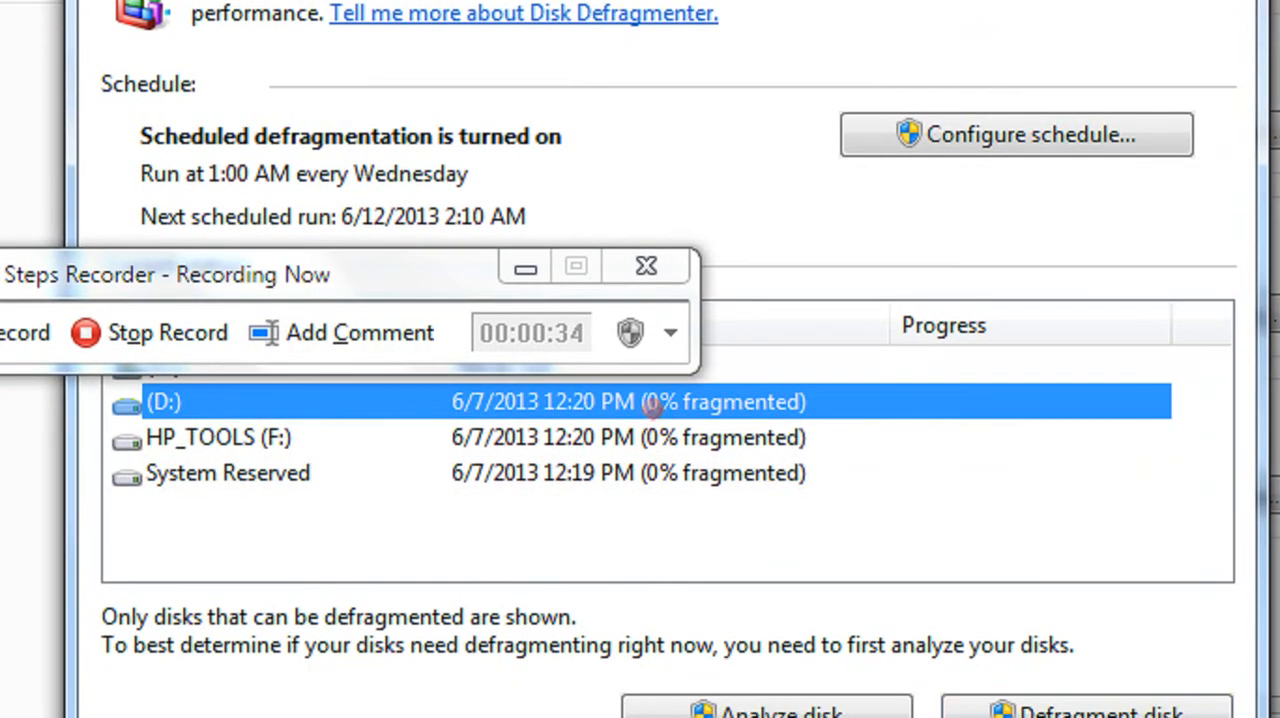
pyautogui.click(768, 704)
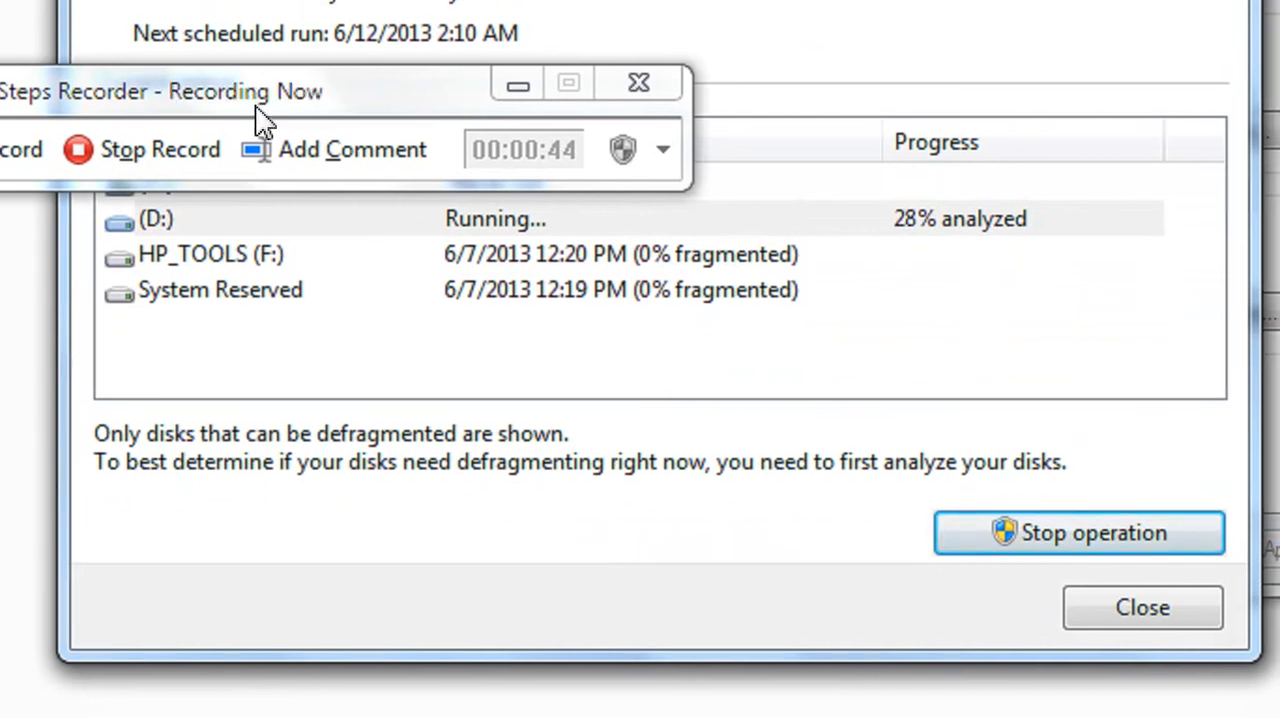
pyautogui.click(160, 148)
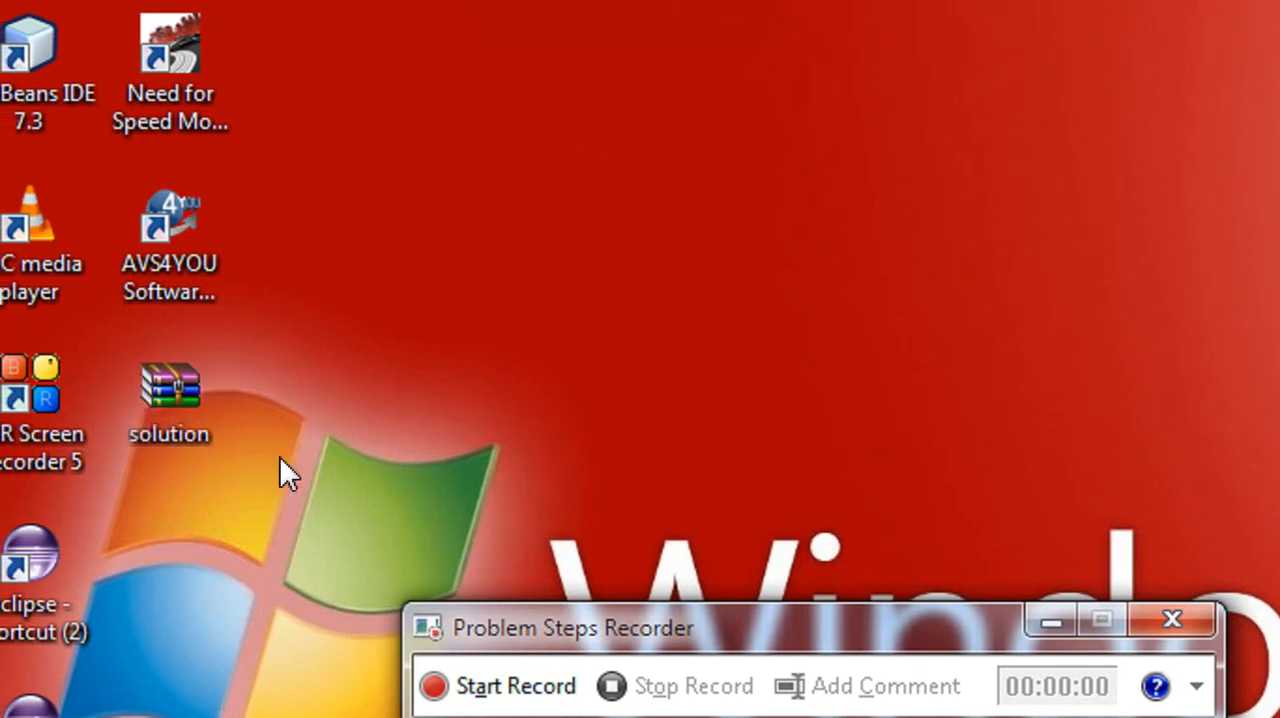
# Step: Extract solution.zip onto the desktop to get the Problem Steps report file
pyautogui.click(168, 396)
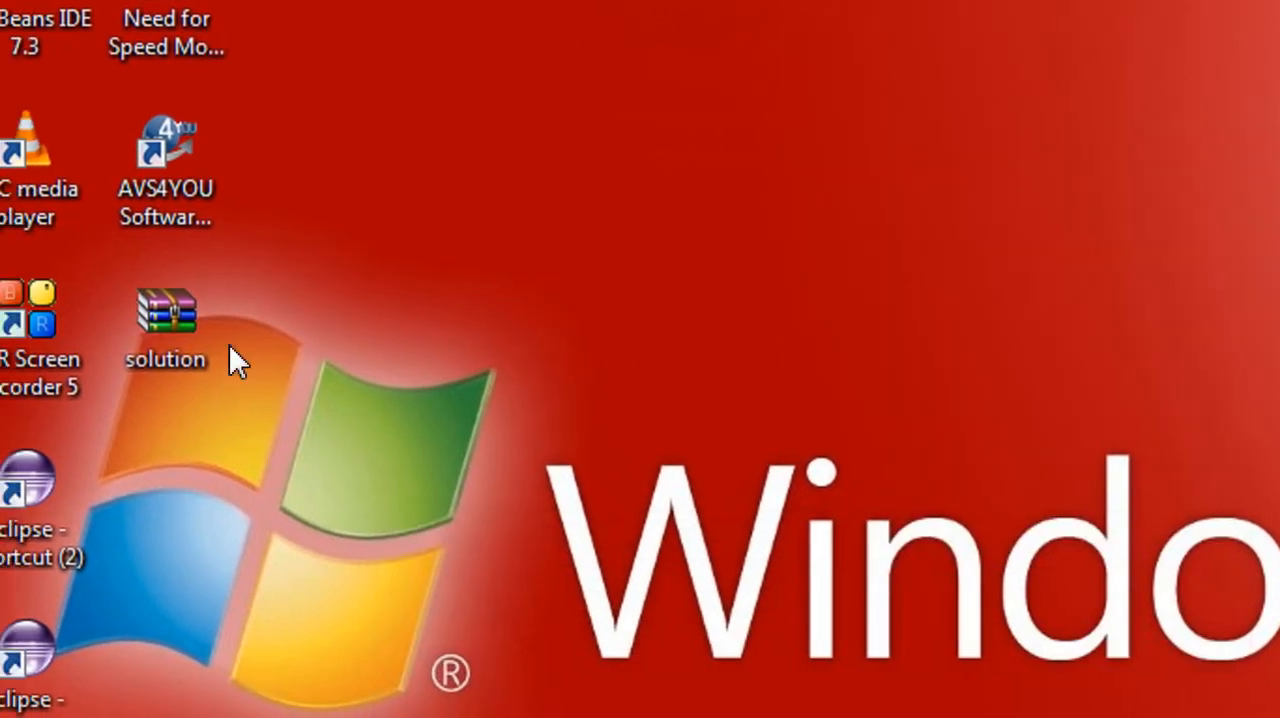
pyautogui.rightClick(164, 316)
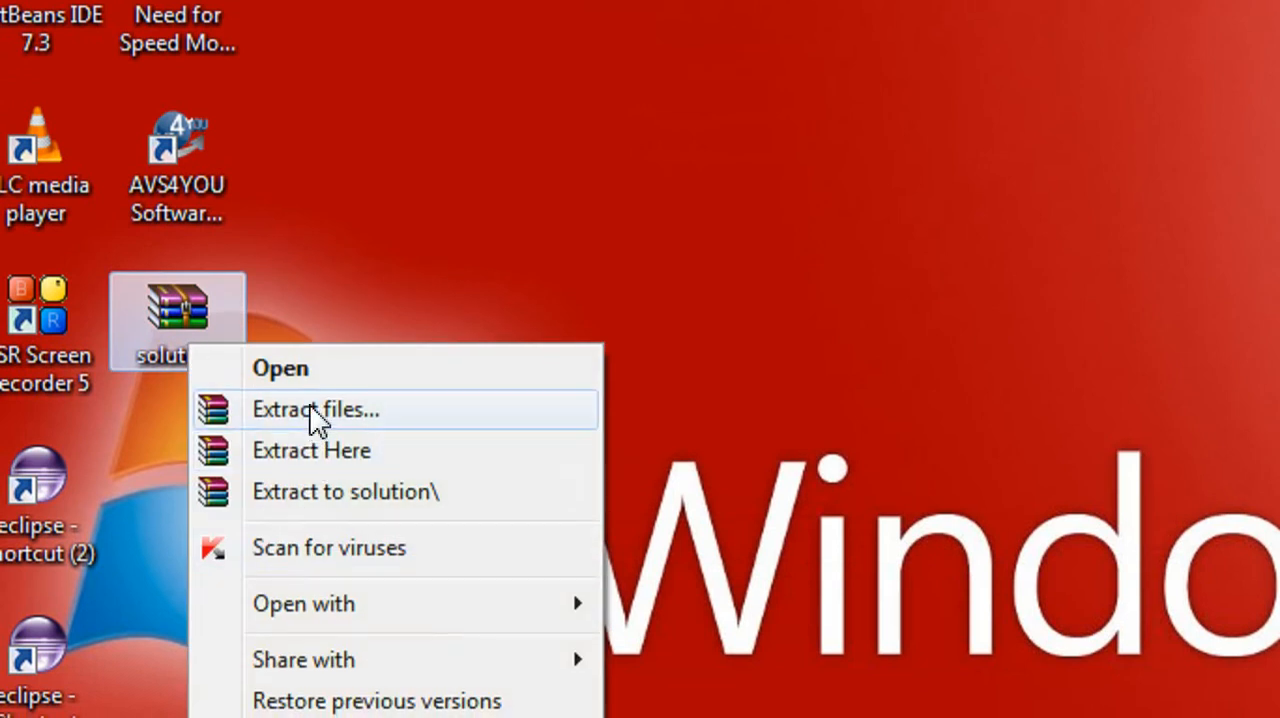
pyautogui.click(316, 408)
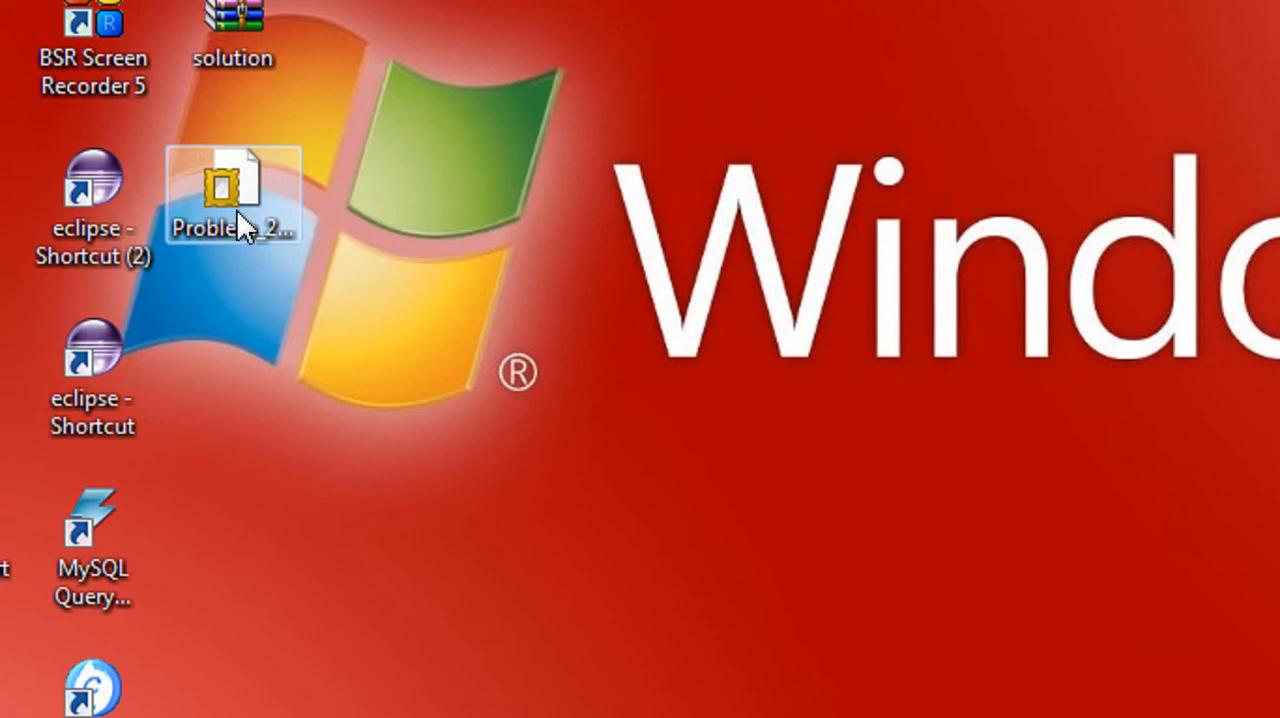
# Step: View the extracted .mht report in Internet Explorer and look over its first recorded steps
pyautogui.doubleClick(232, 190)
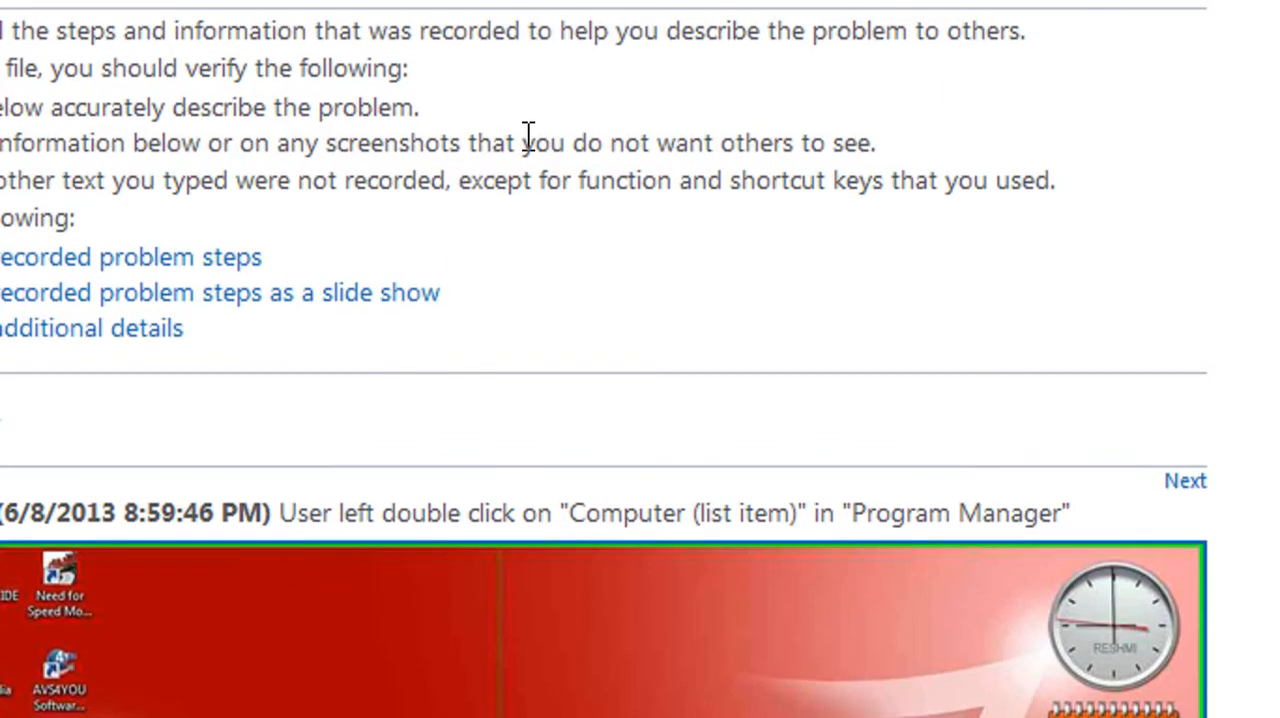
pyautogui.scroll(3)
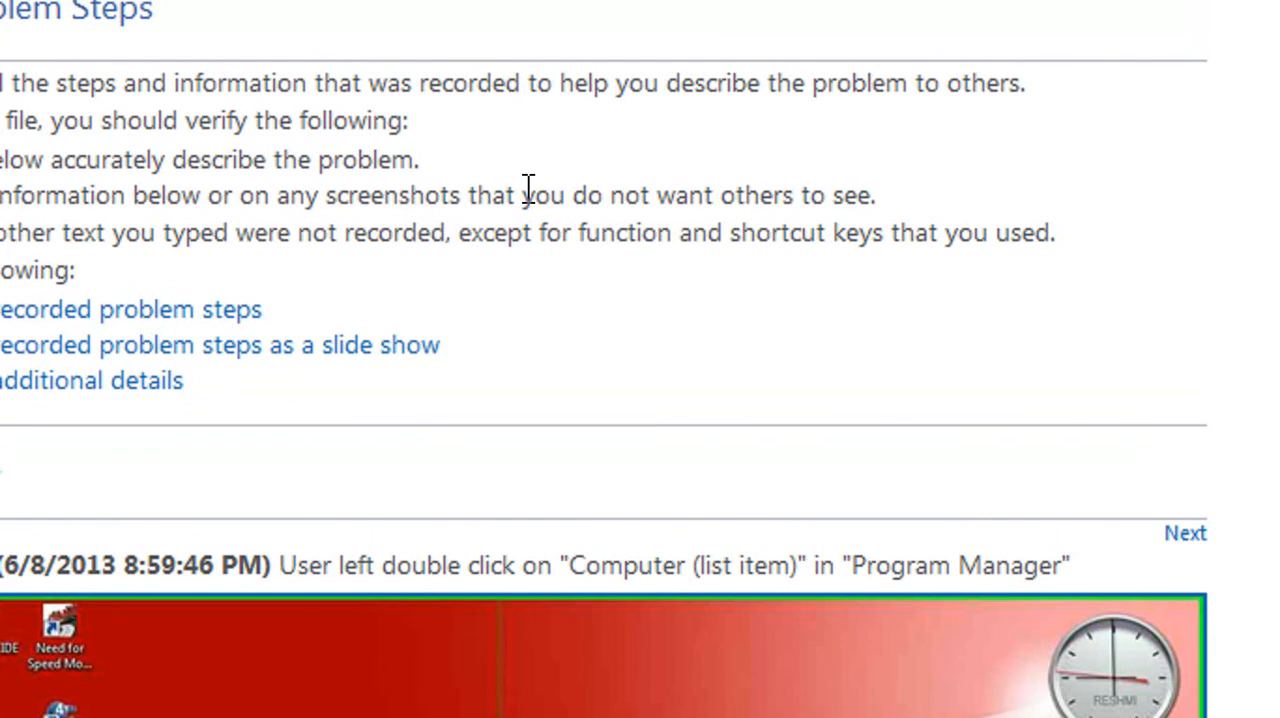
pyautogui.scroll(3)
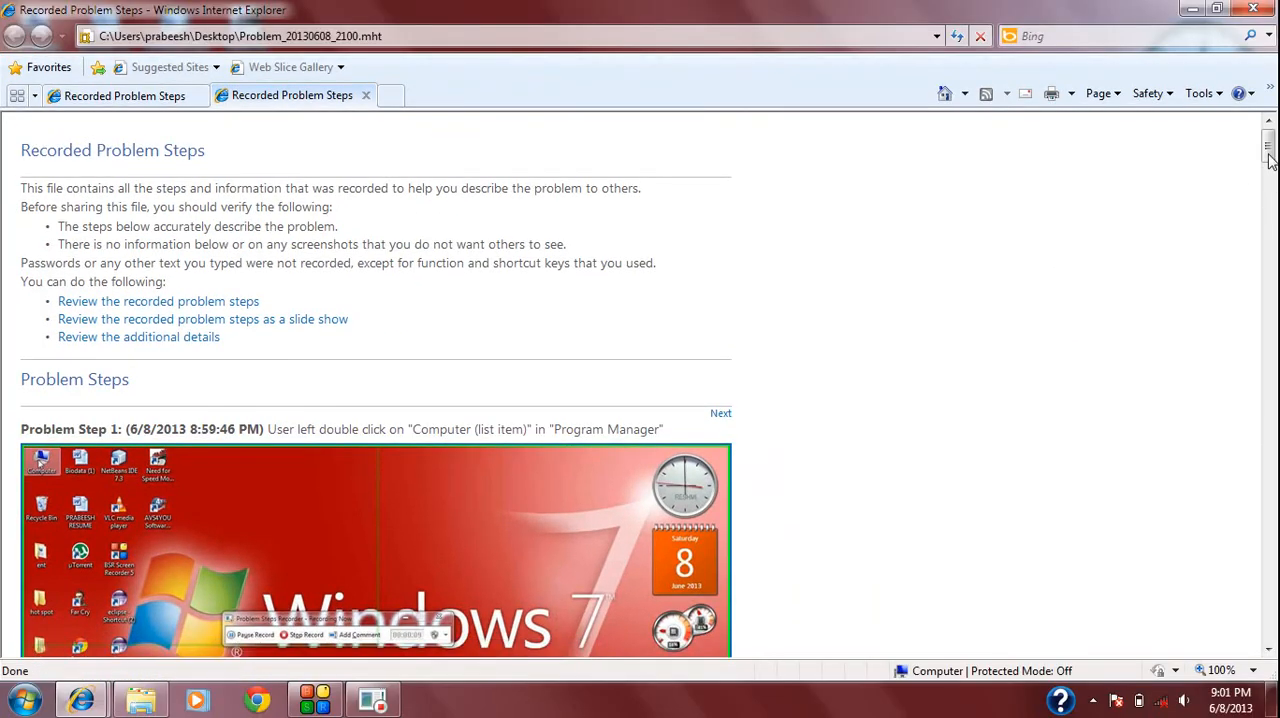
pyautogui.scroll(-3)
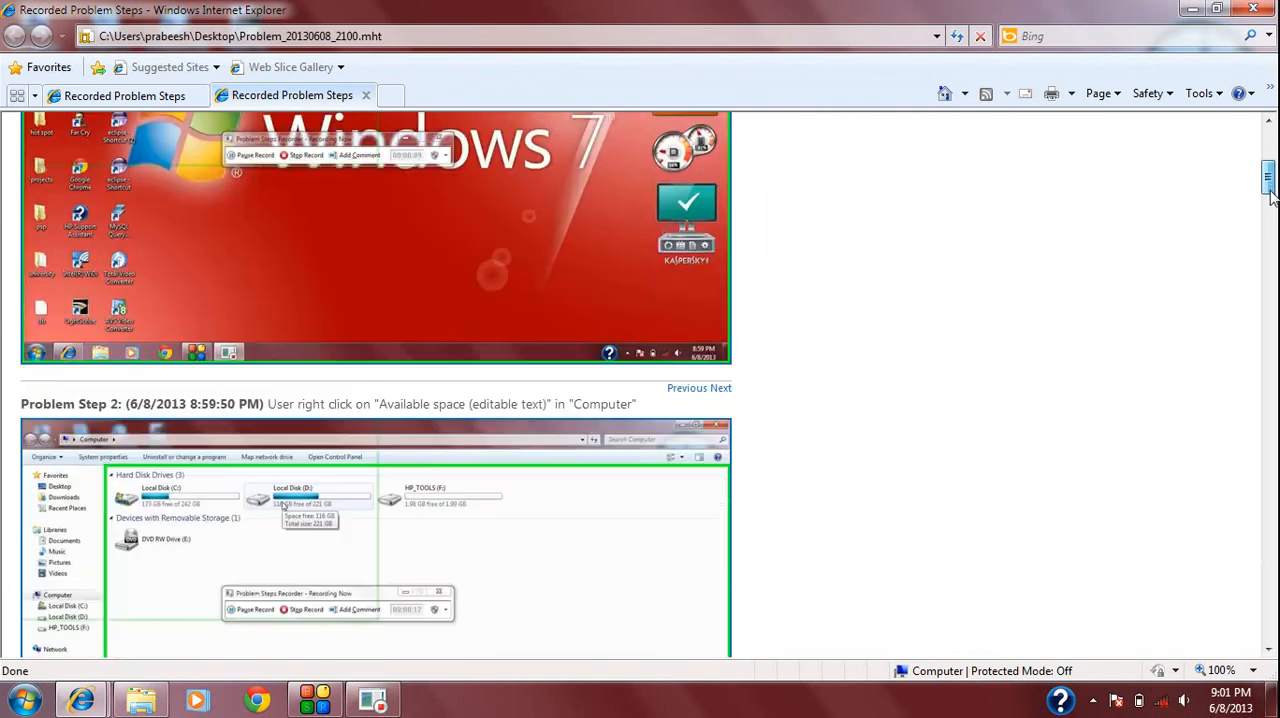
pyautogui.scroll(-3)
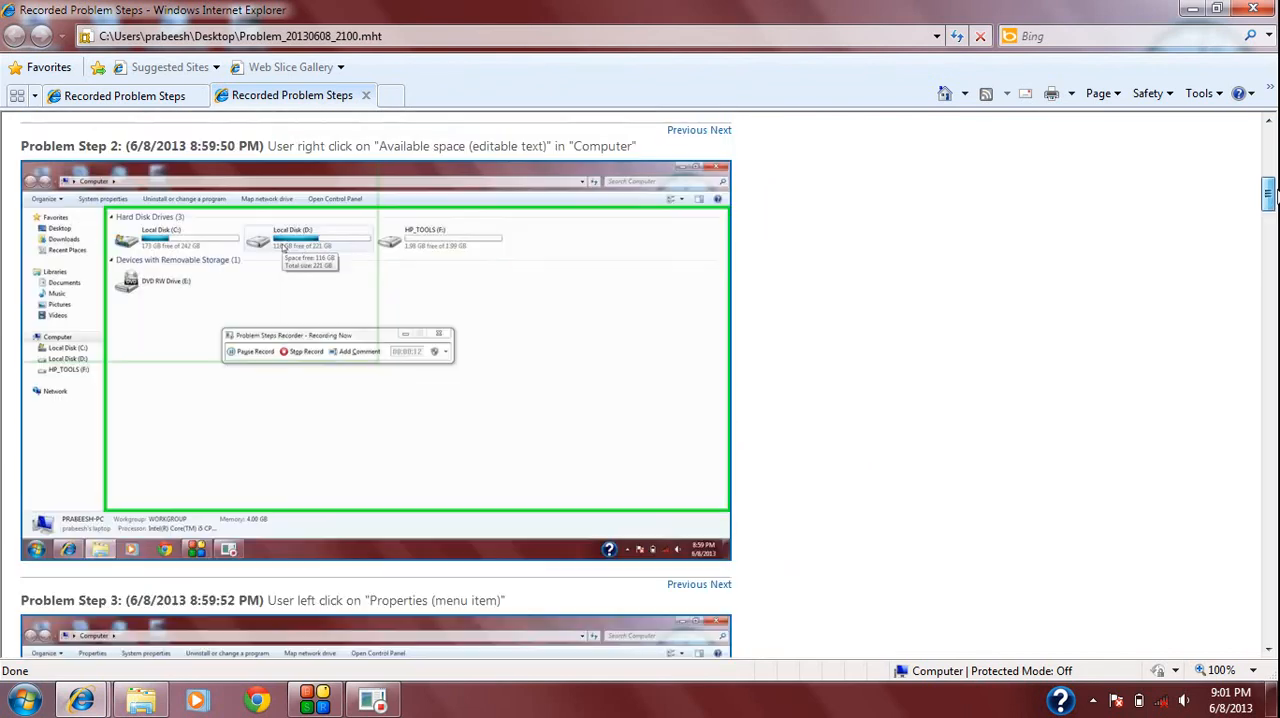
pyautogui.scroll(3)
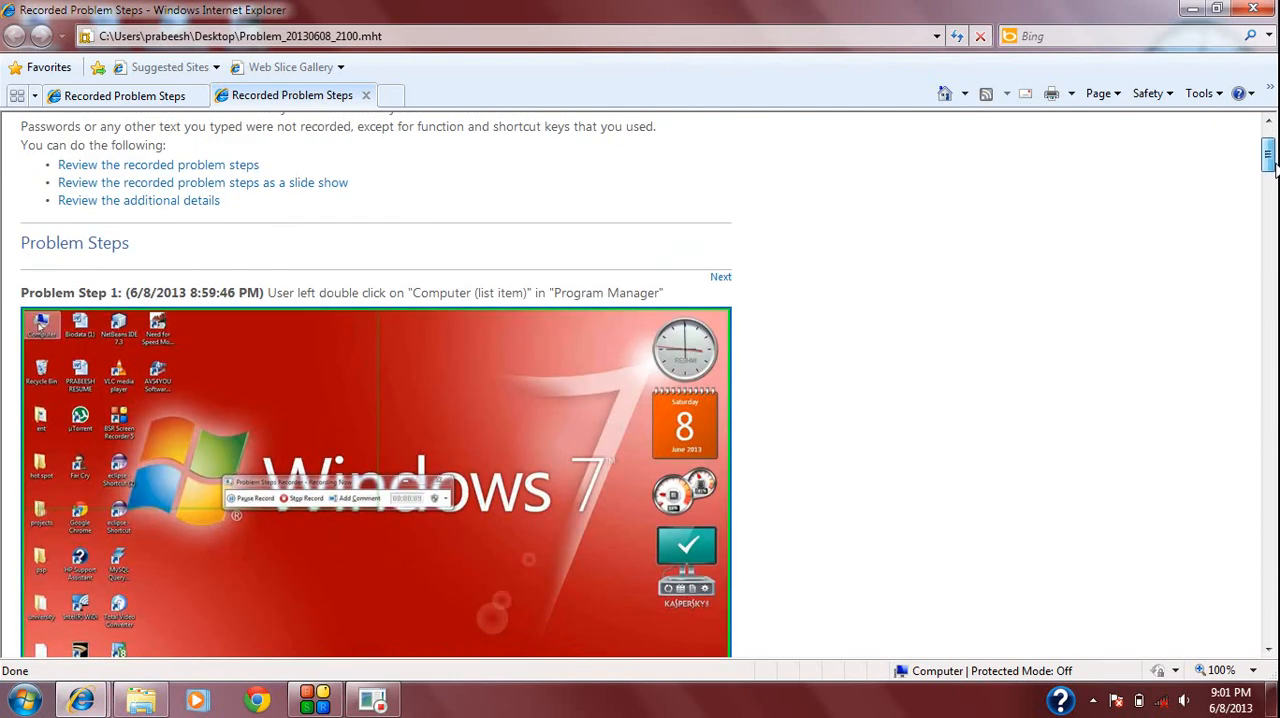
pyautogui.scroll(-3)
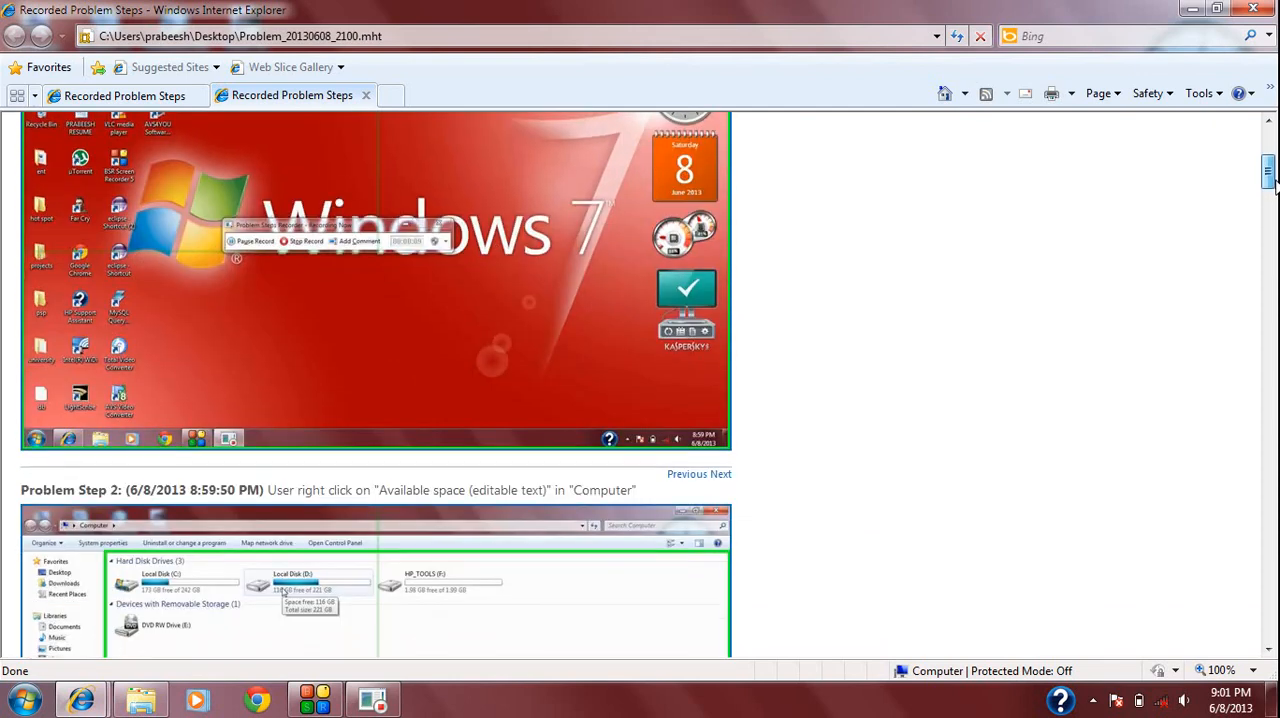
pyautogui.scroll(3)
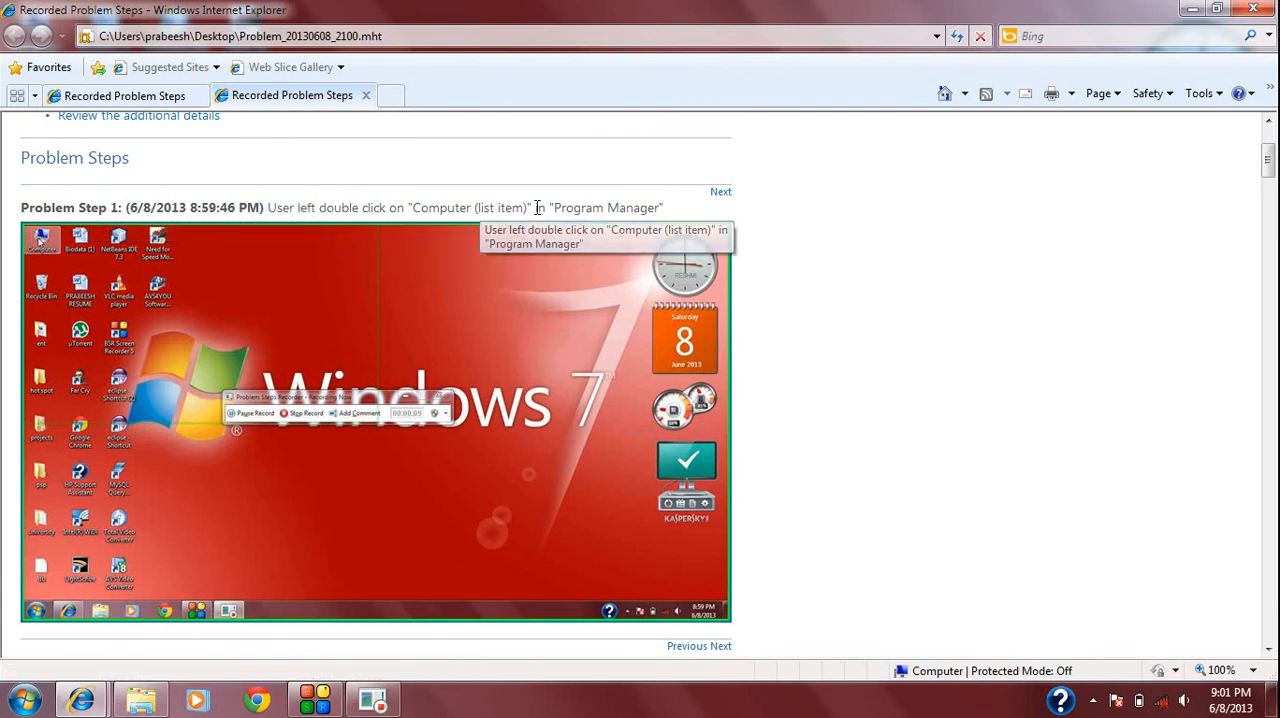
# Step: Scroll through the remaining illustrated steps down to the Additional Details section
pyautogui.scroll(-3)
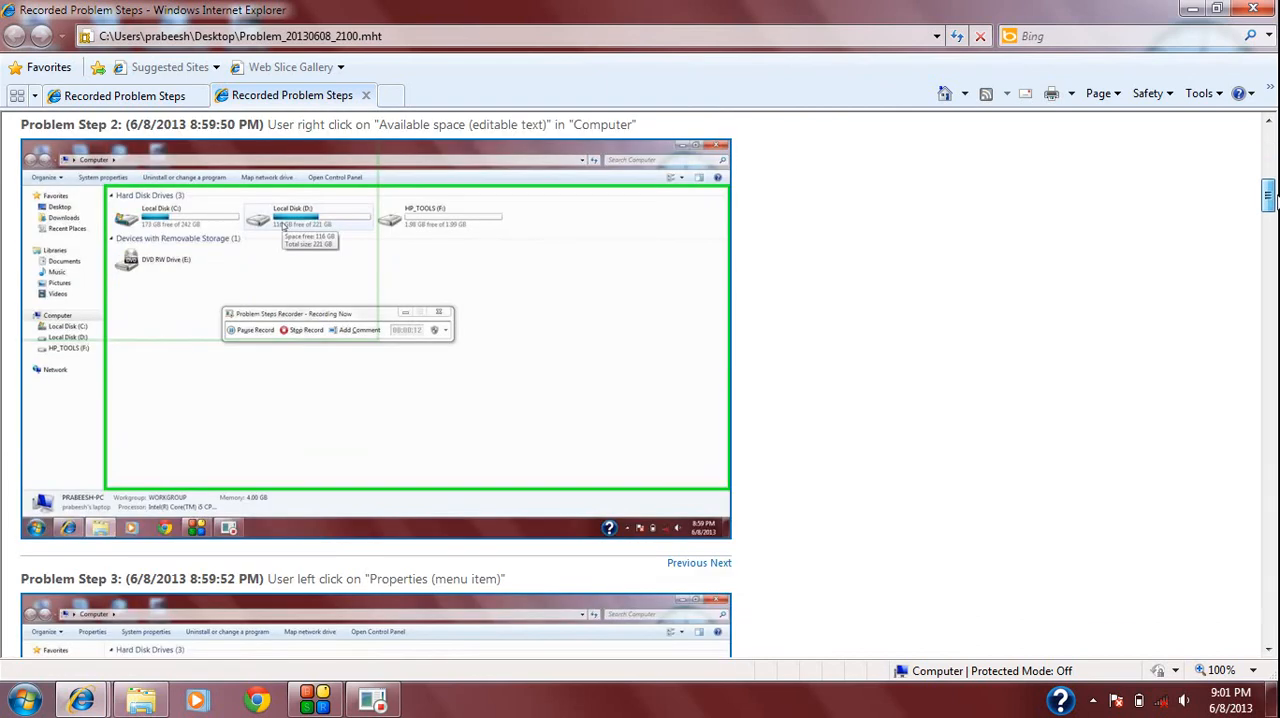
pyautogui.scroll(-3)
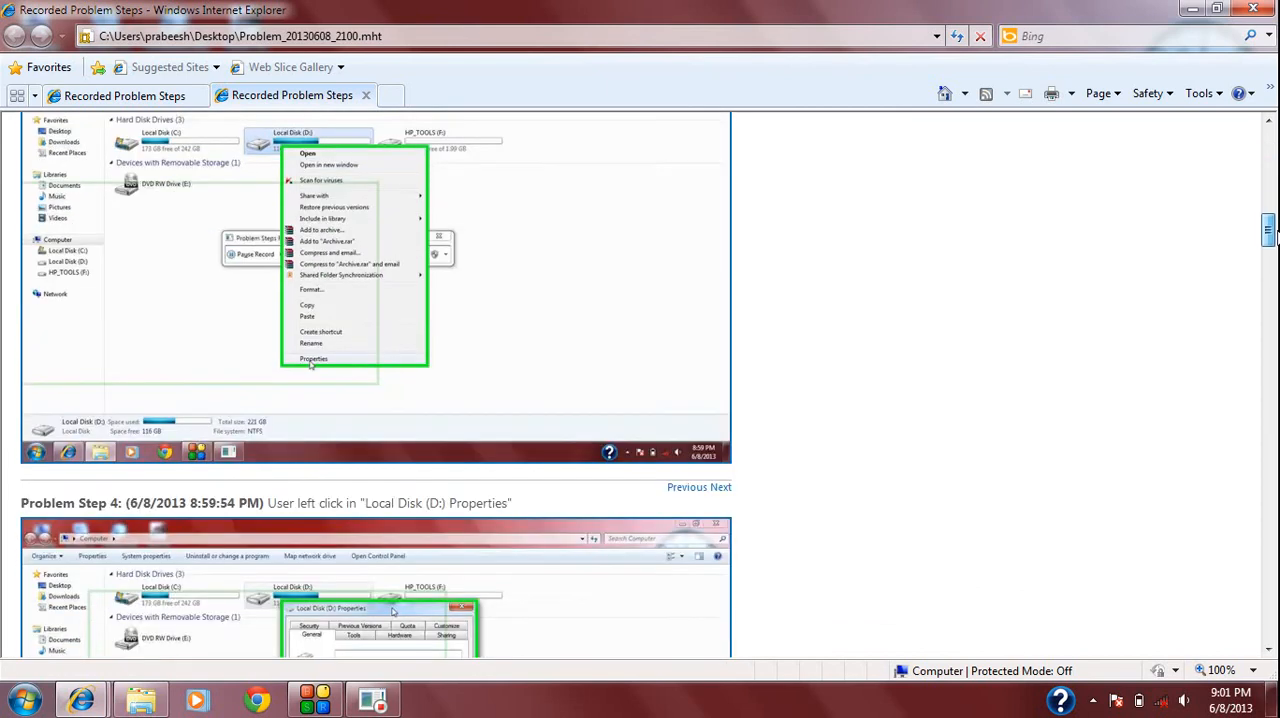
pyautogui.scroll(-3)
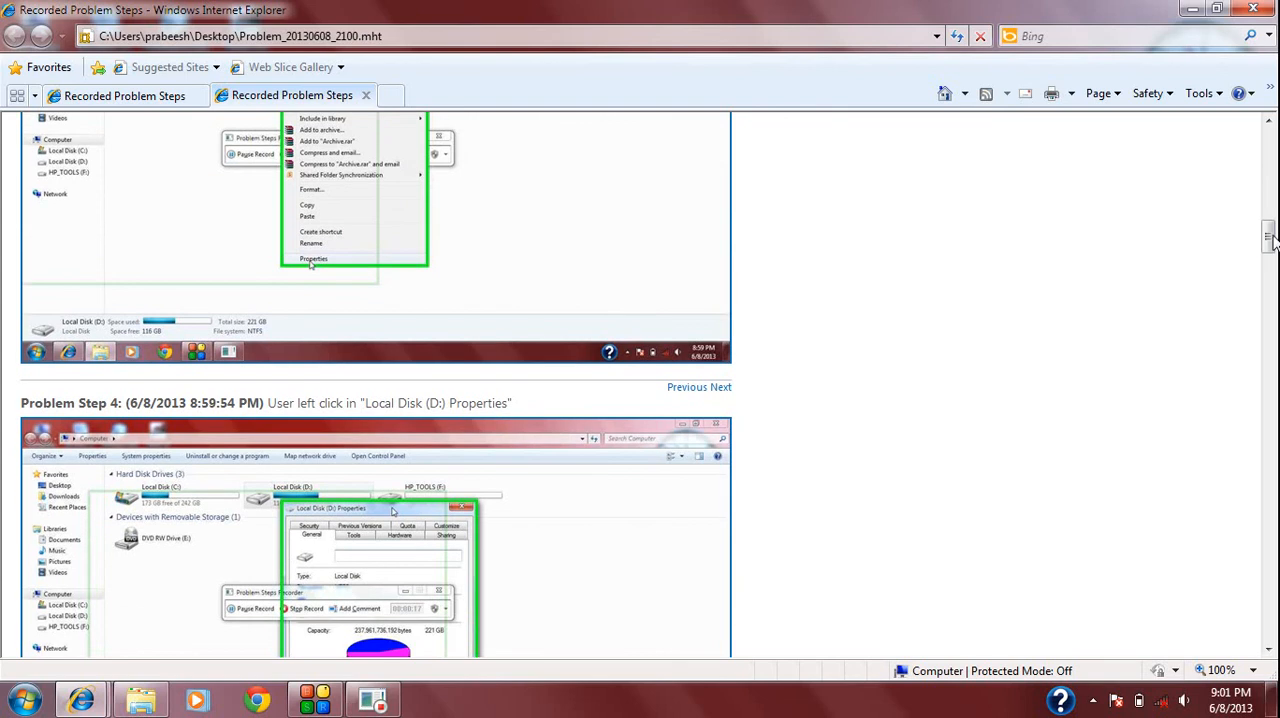
pyautogui.scroll(-3)
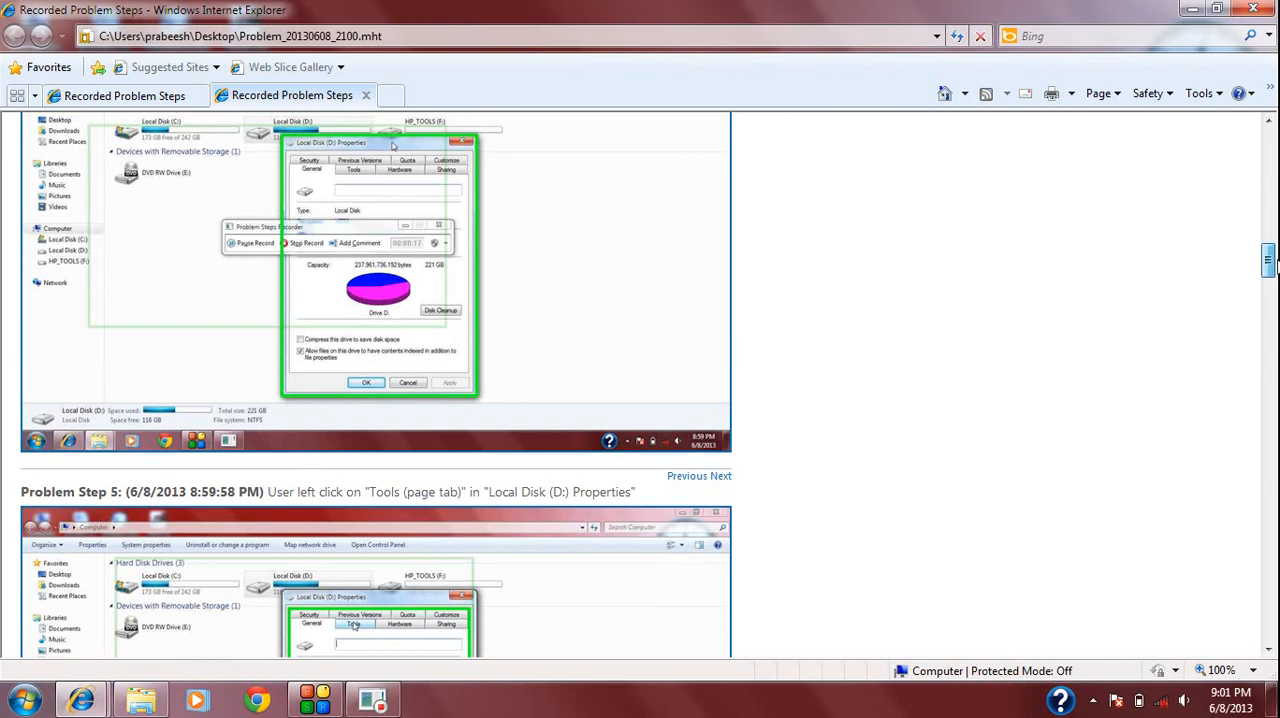
pyautogui.scroll(-3)
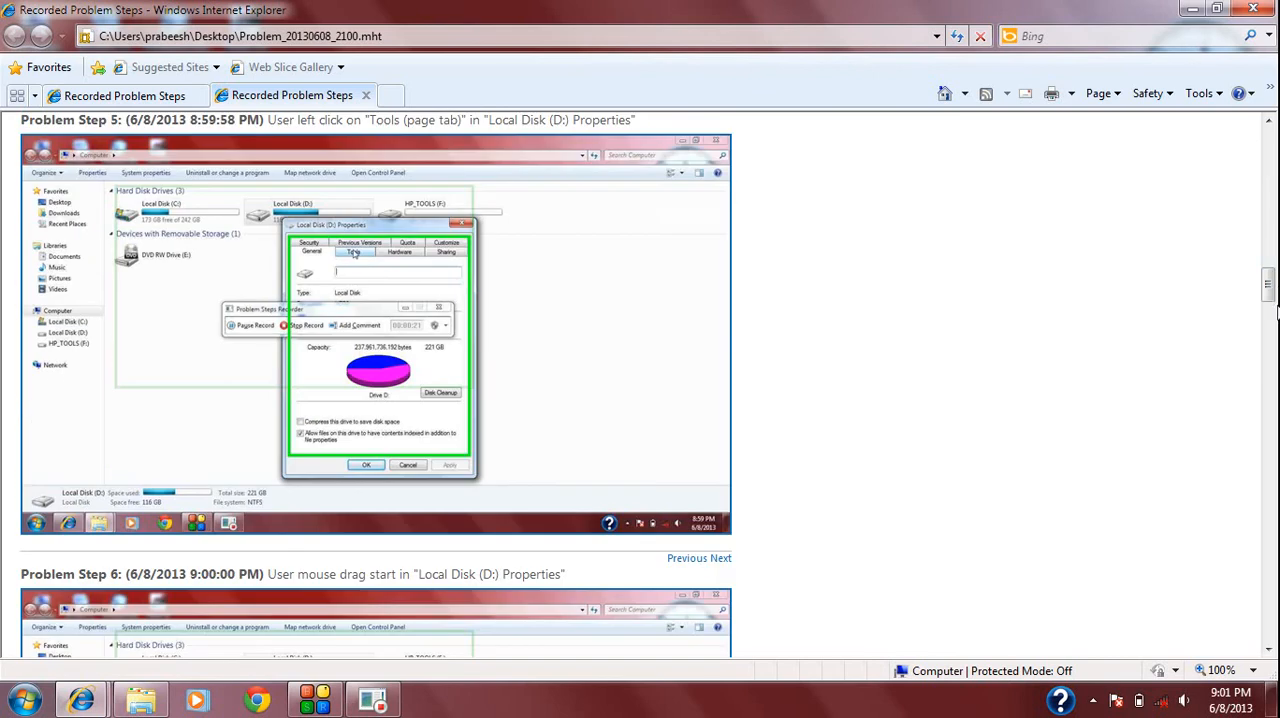
pyautogui.scroll(-3)
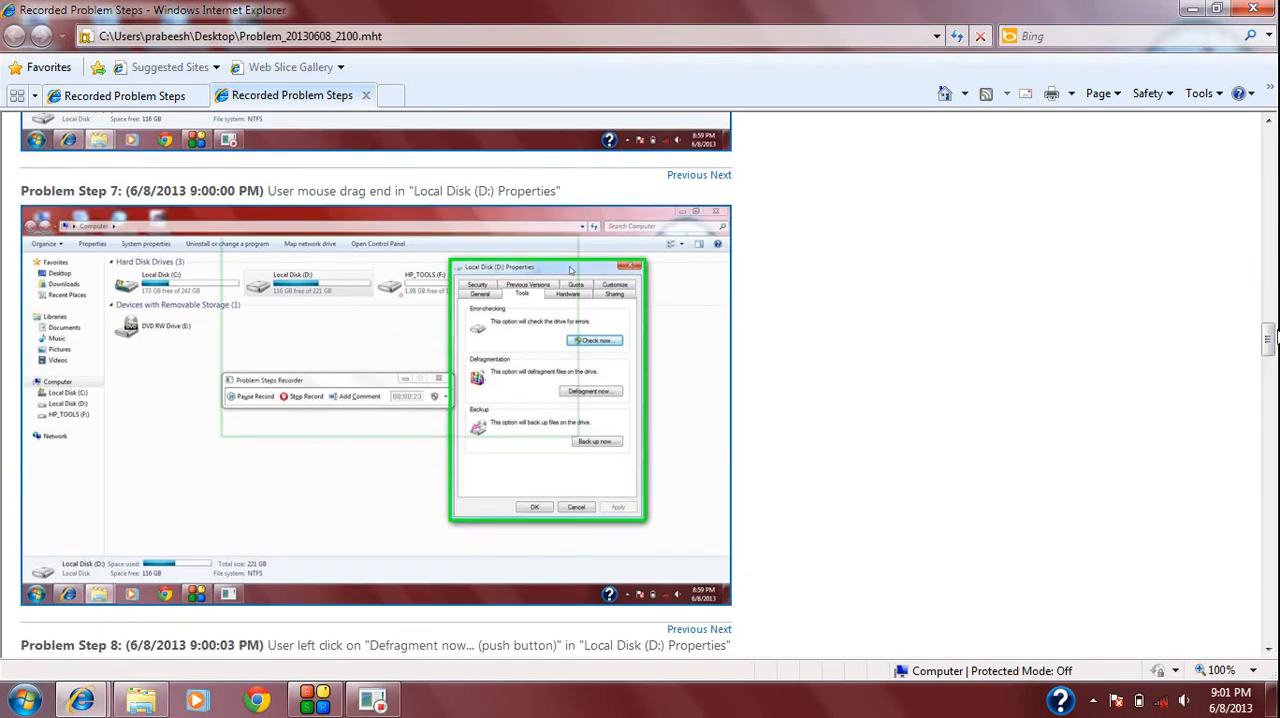
pyautogui.scroll(-3)
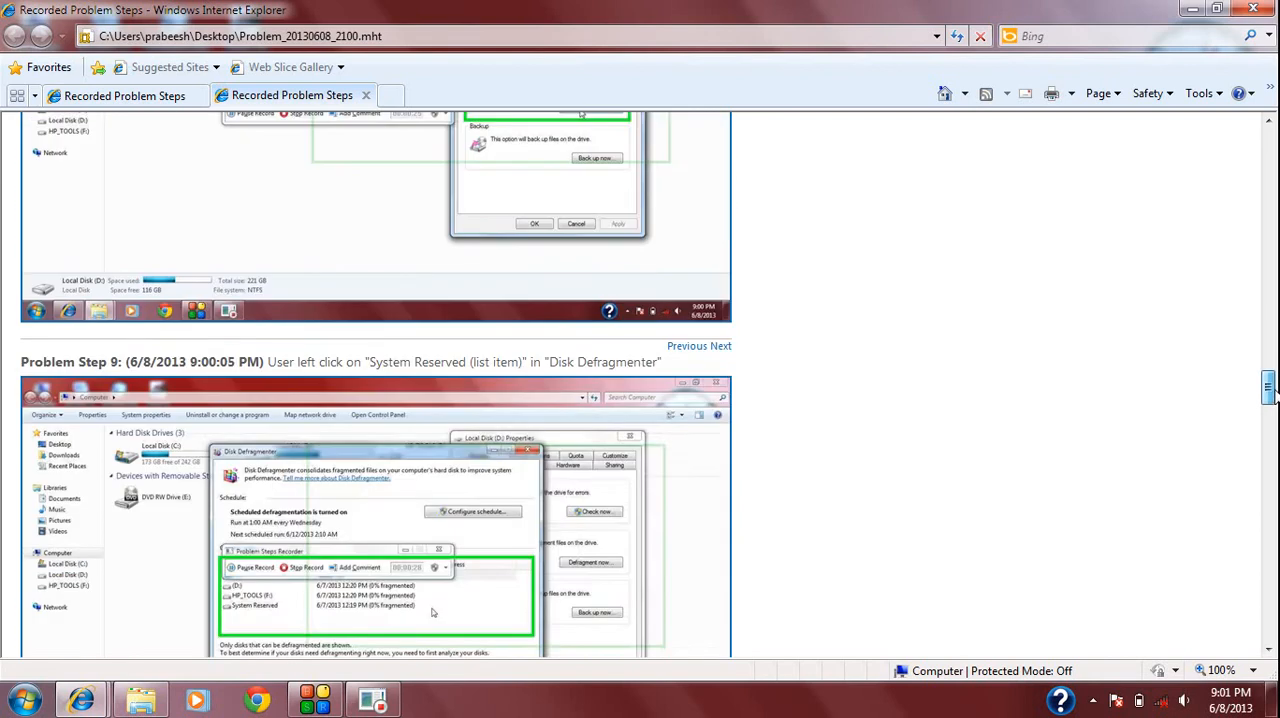
pyautogui.scroll(-3)
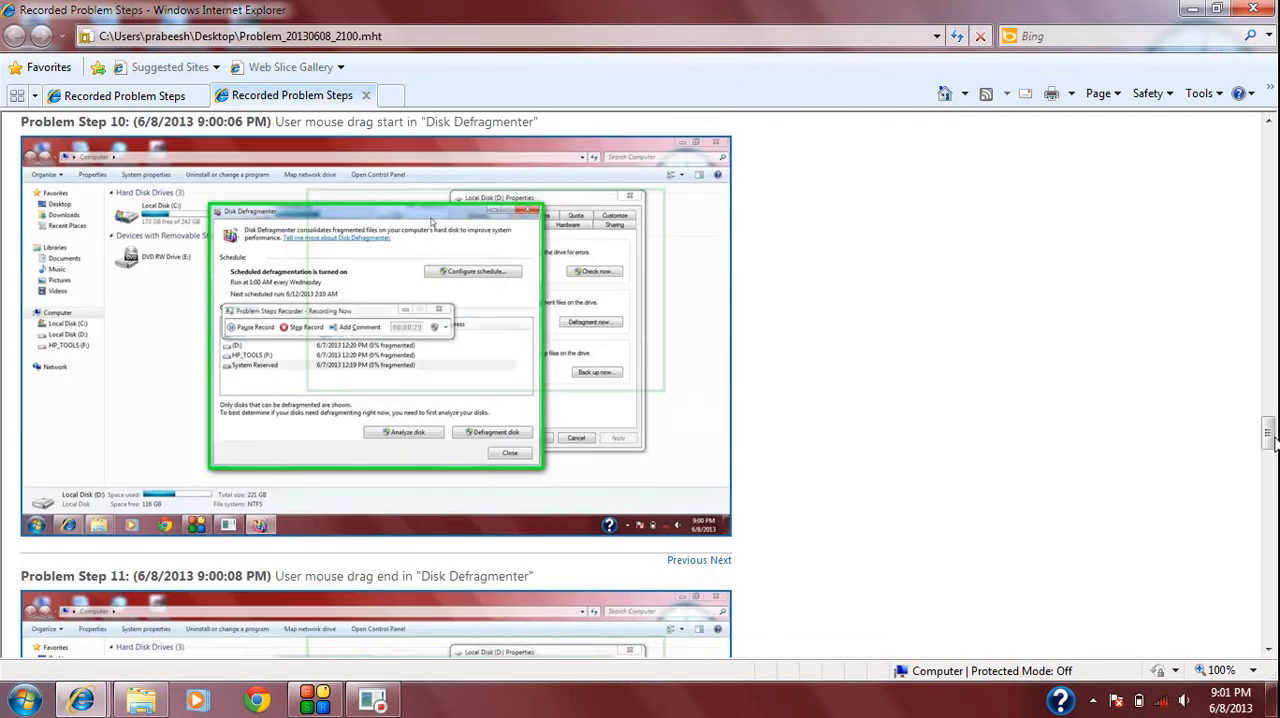
pyautogui.scroll(-3)
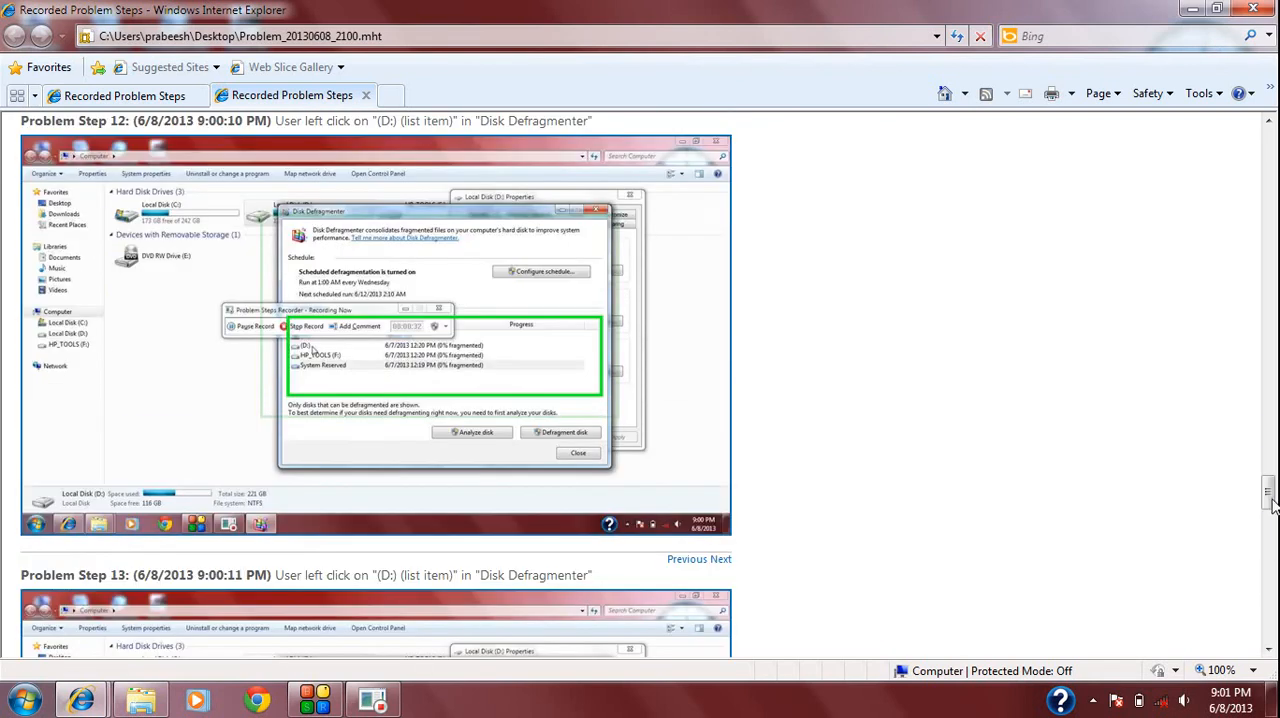
pyautogui.scroll(-3)
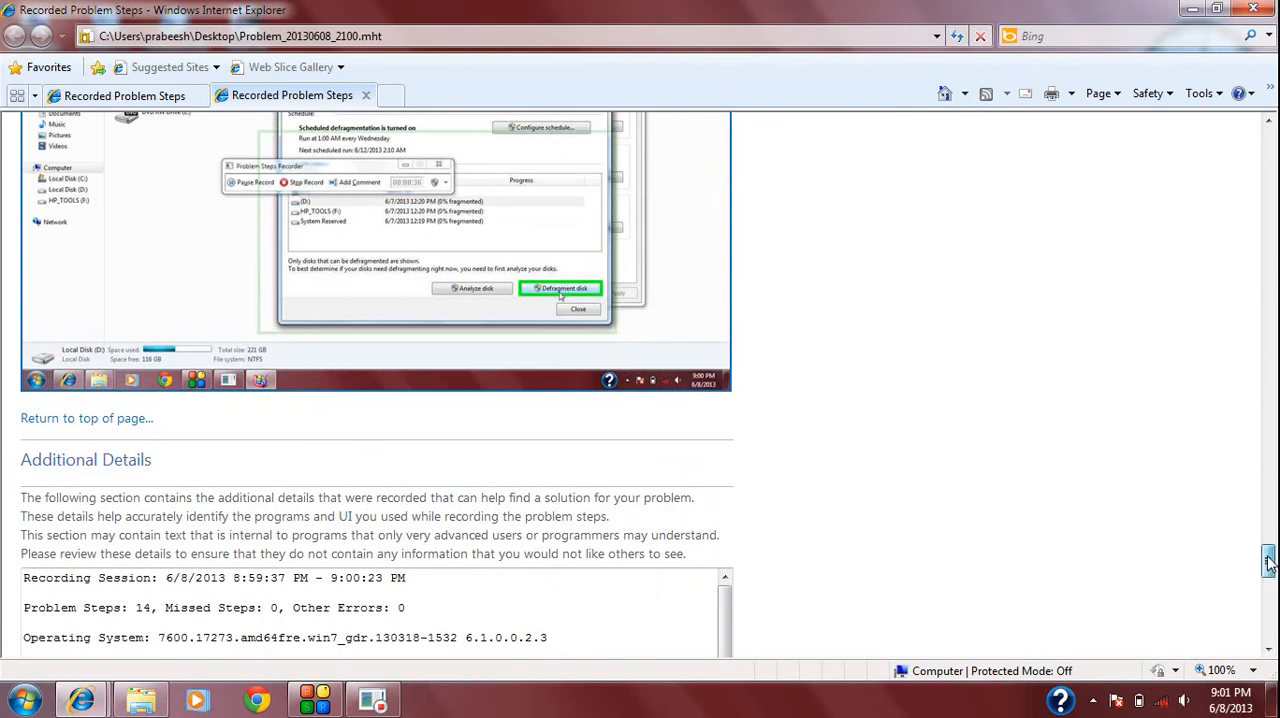
pyautogui.scroll(3)
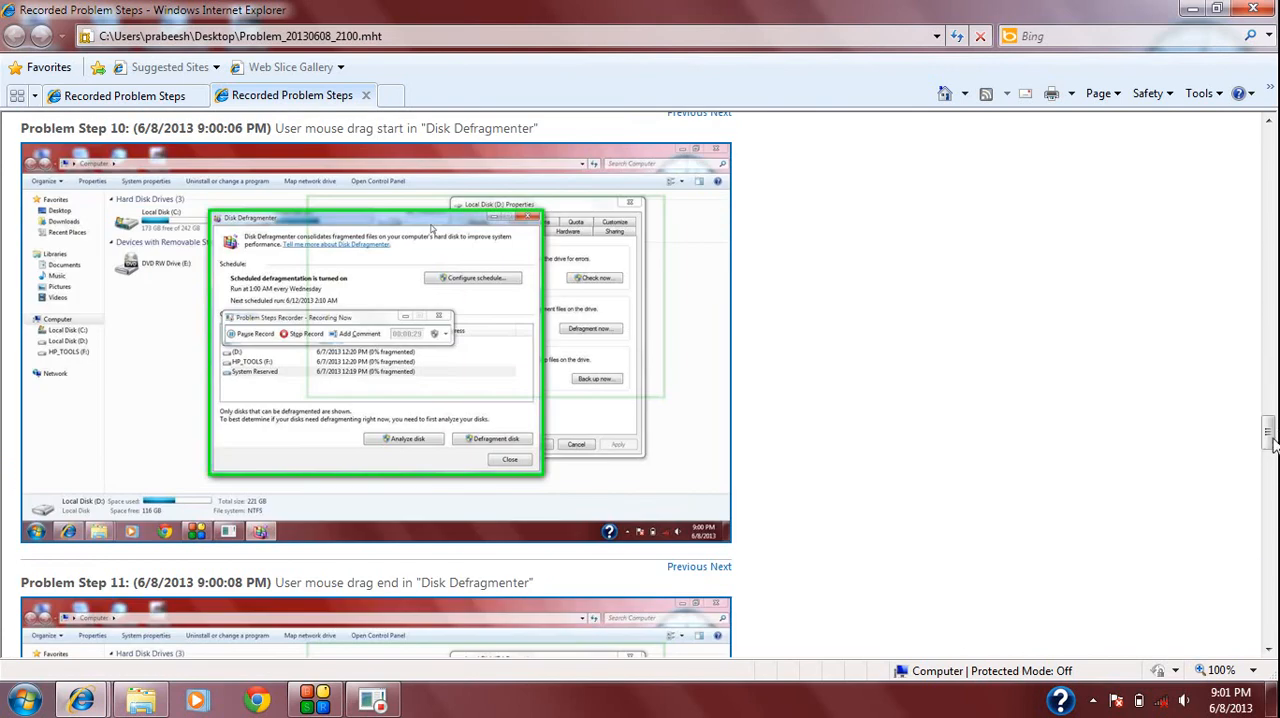
pyautogui.scroll(3)
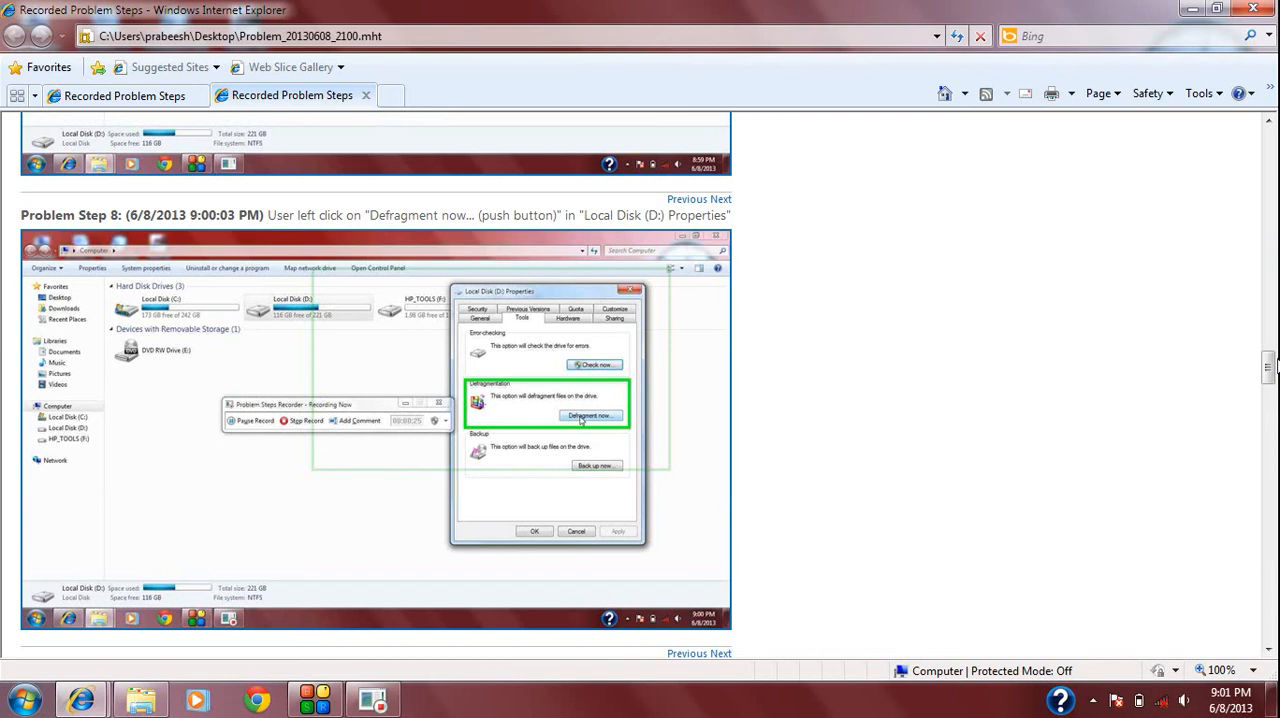
pyautogui.moveTo(1216, 400)
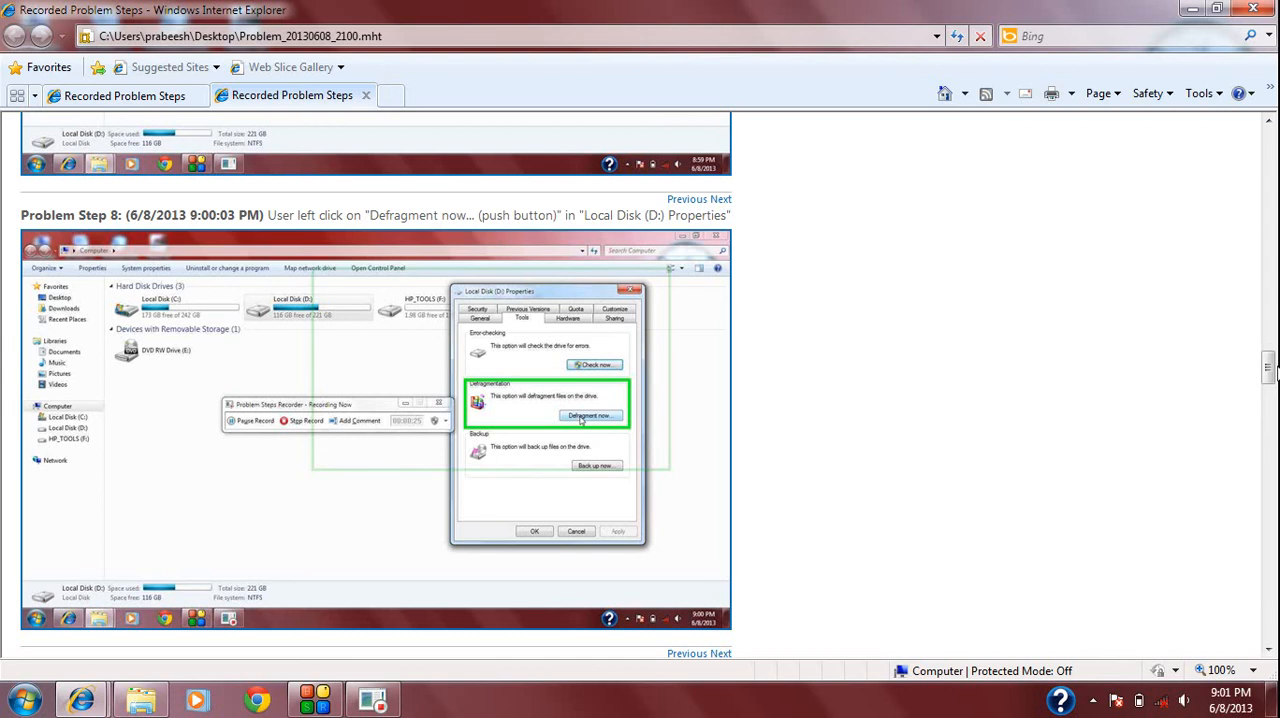
pyautogui.moveTo(1200, 374)
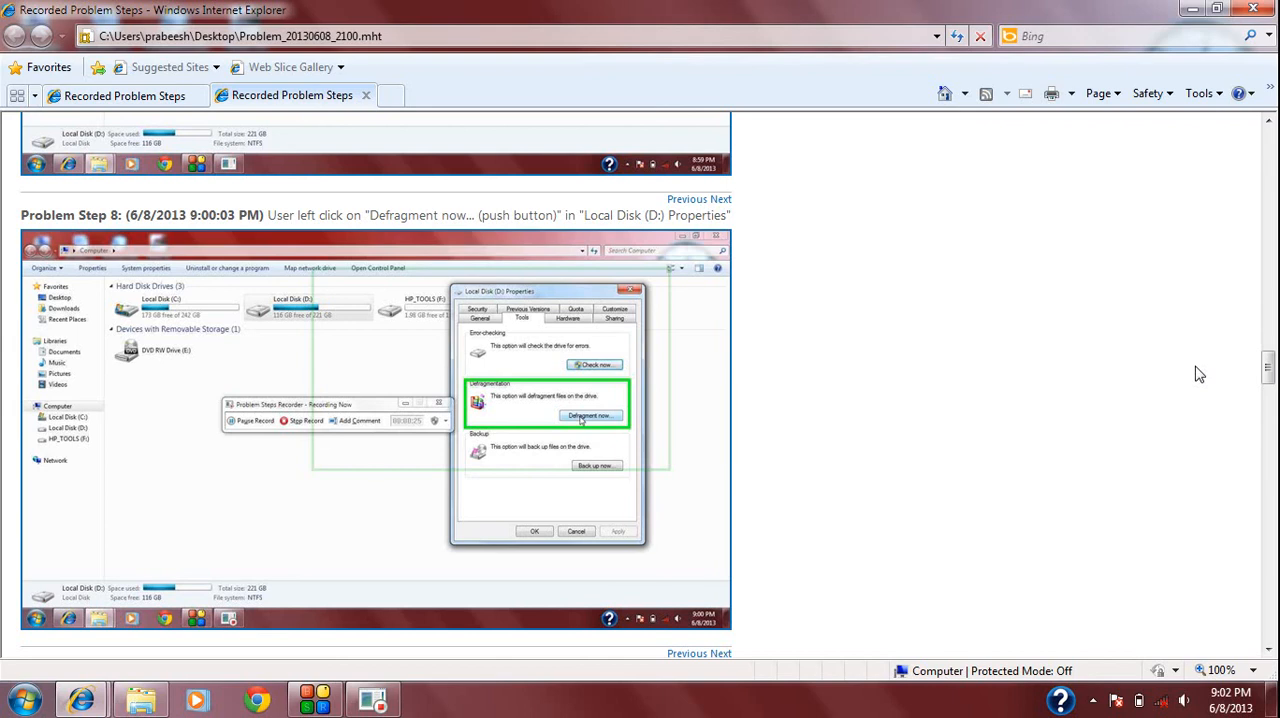